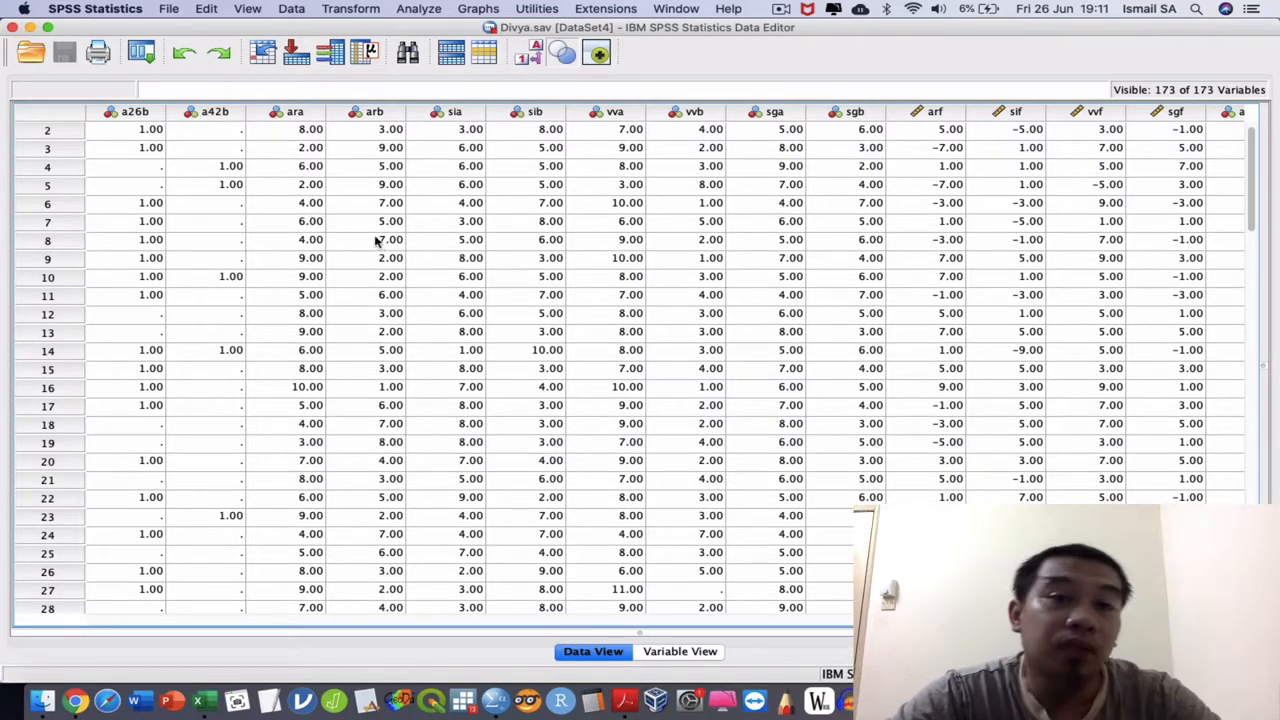
Select the ara, sib and neighbouring score columns in the SPSS data grid.
{"action": "left_click", "coordinate": [296, 112]}
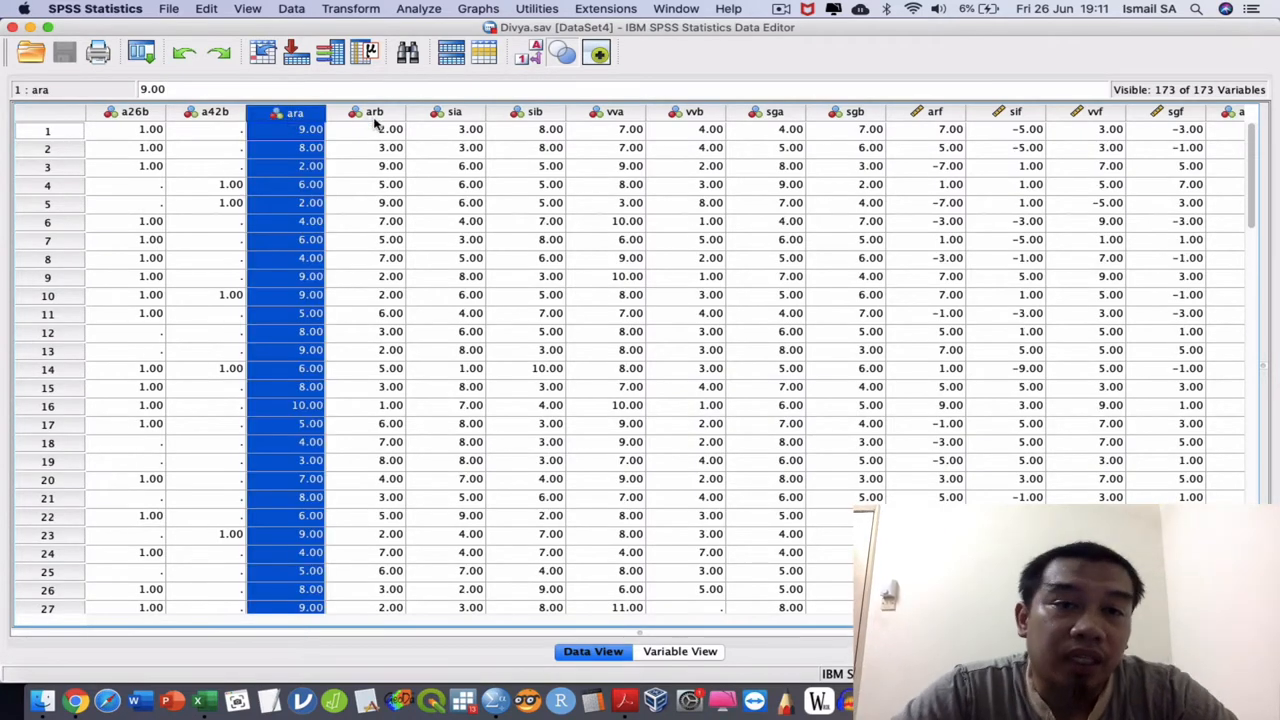
{"action": "left_click", "coordinate": [534, 112]}
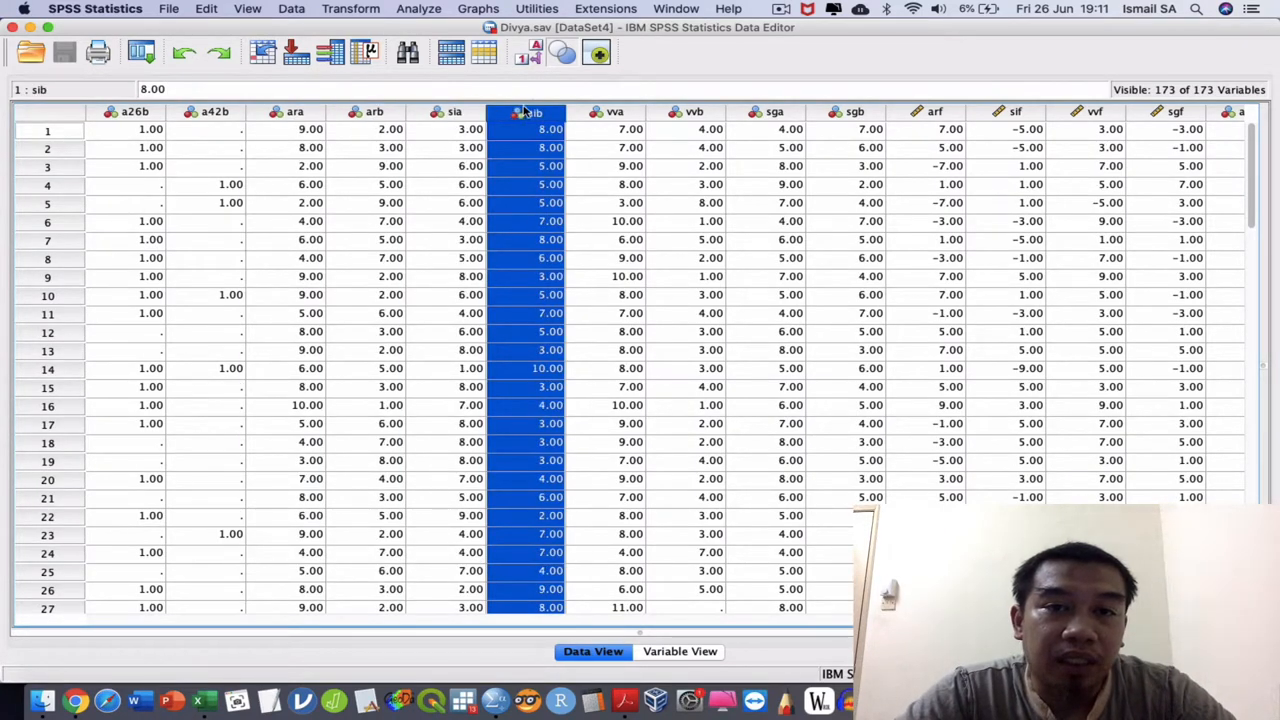
{"action": "left_click", "coordinate": [684, 112]}
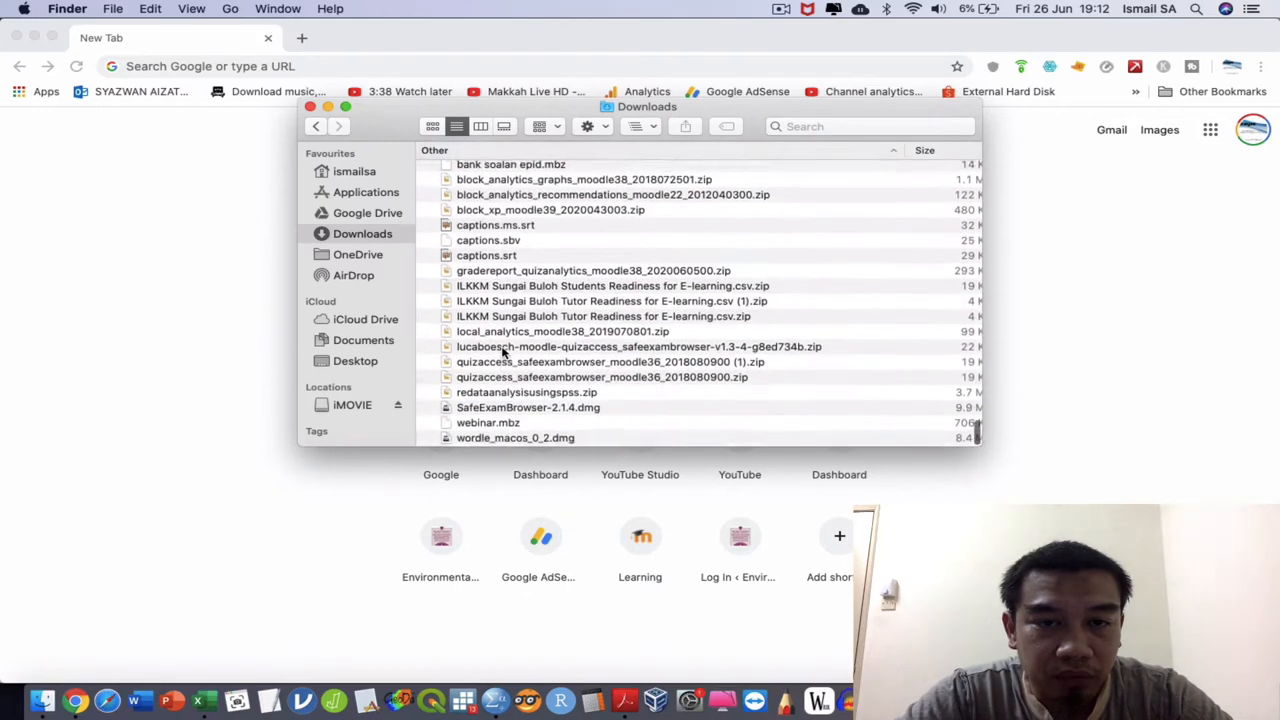
Locate ILS Questionnaire.pdf in Downloads and open it in Acrobat Reader.
{"action": "scroll", "scroll_direction": "down", "scroll_amount": 3}
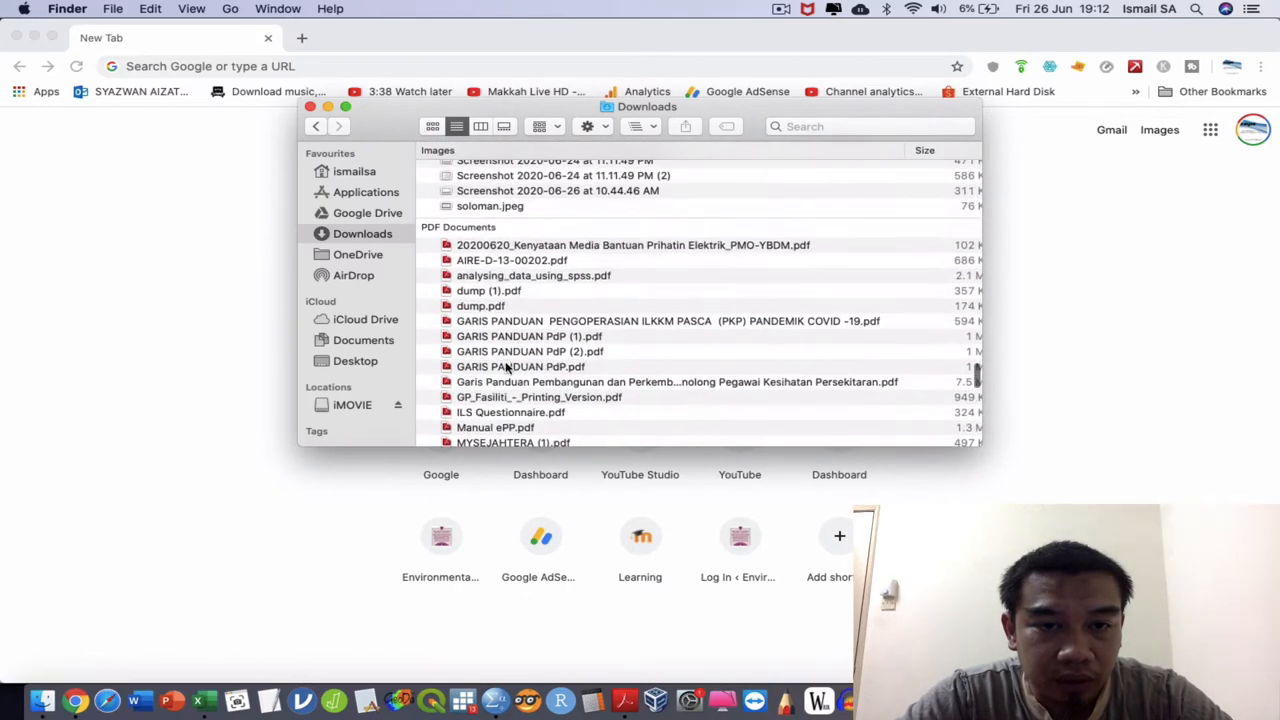
{"action": "double_click", "coordinate": [510, 412]}
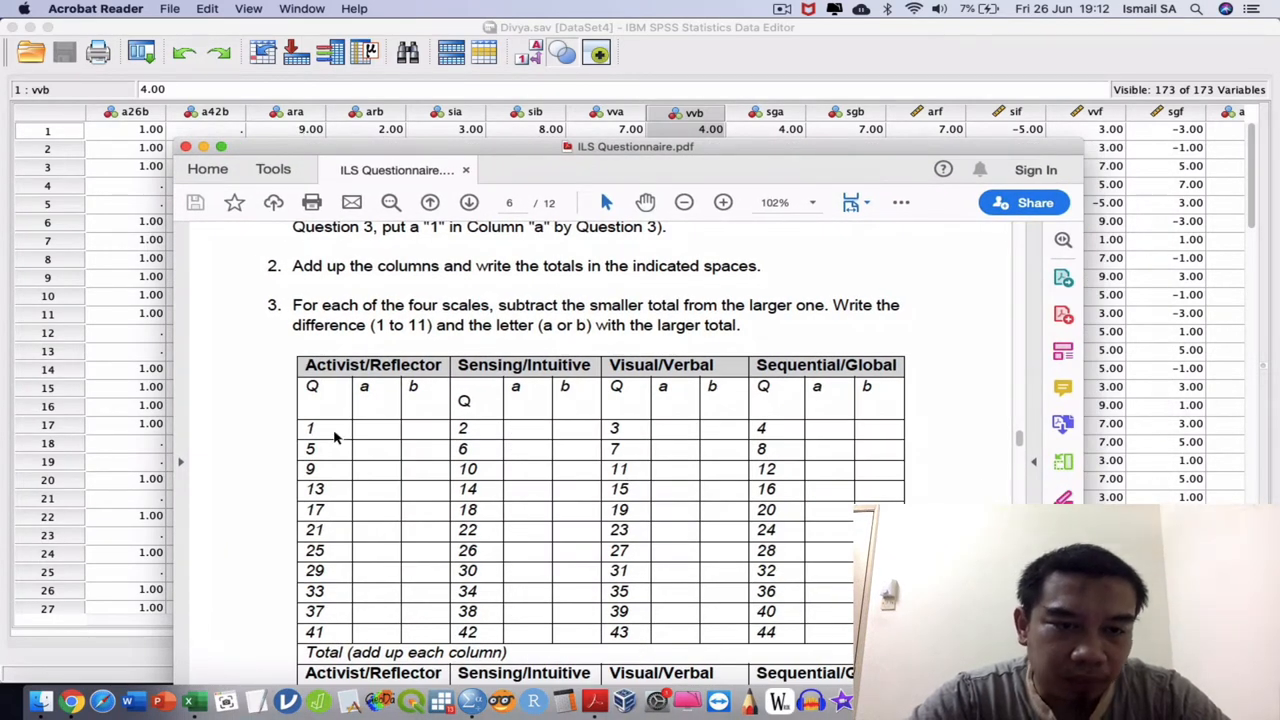
{"action": "mouse_move", "coordinate": [388, 252]}
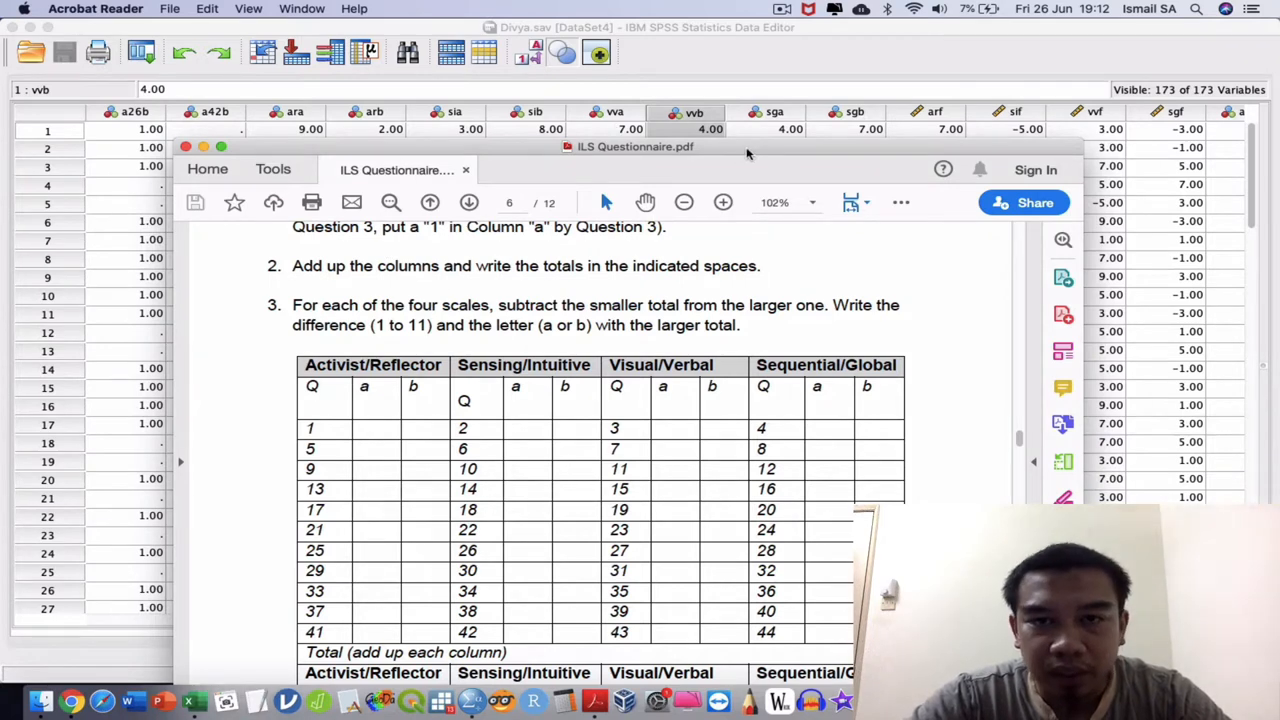
Scroll down the questionnaire's scoring instructions before returning to the SPSS grid.
{"action": "scroll", "scroll_direction": "down", "scroll_amount": 3}
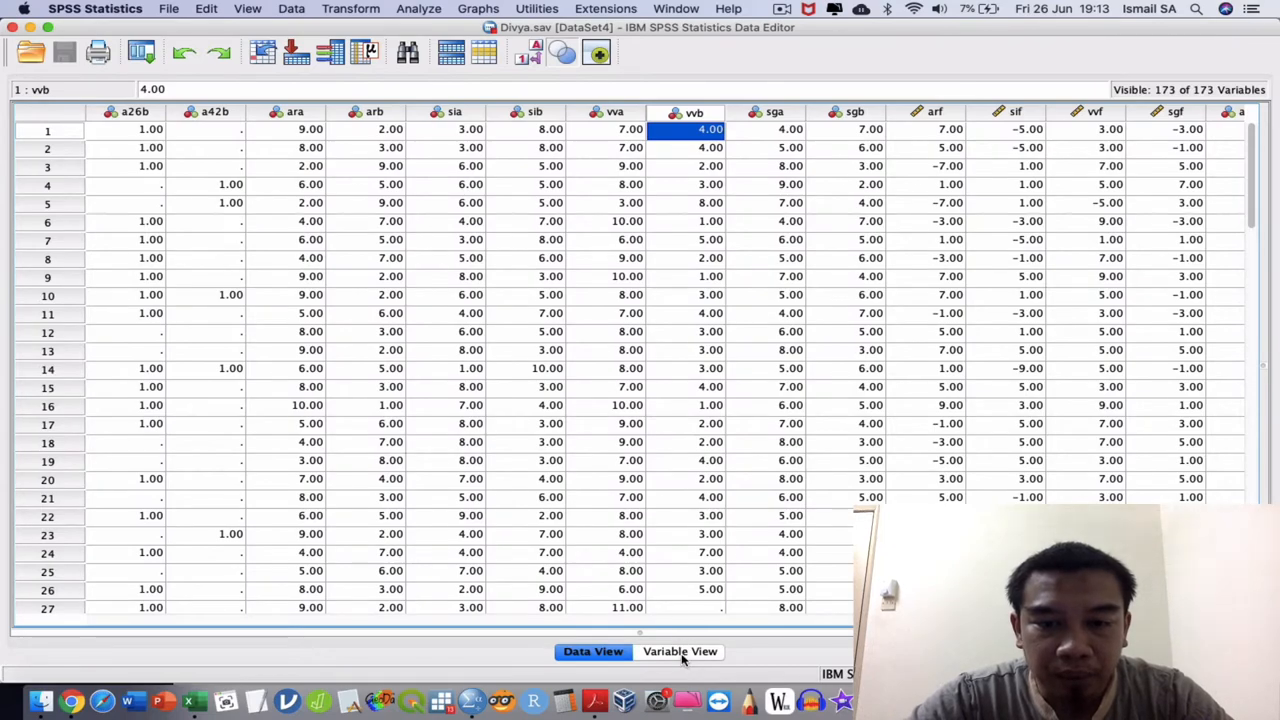
{"action": "left_click", "coordinate": [680, 652]}
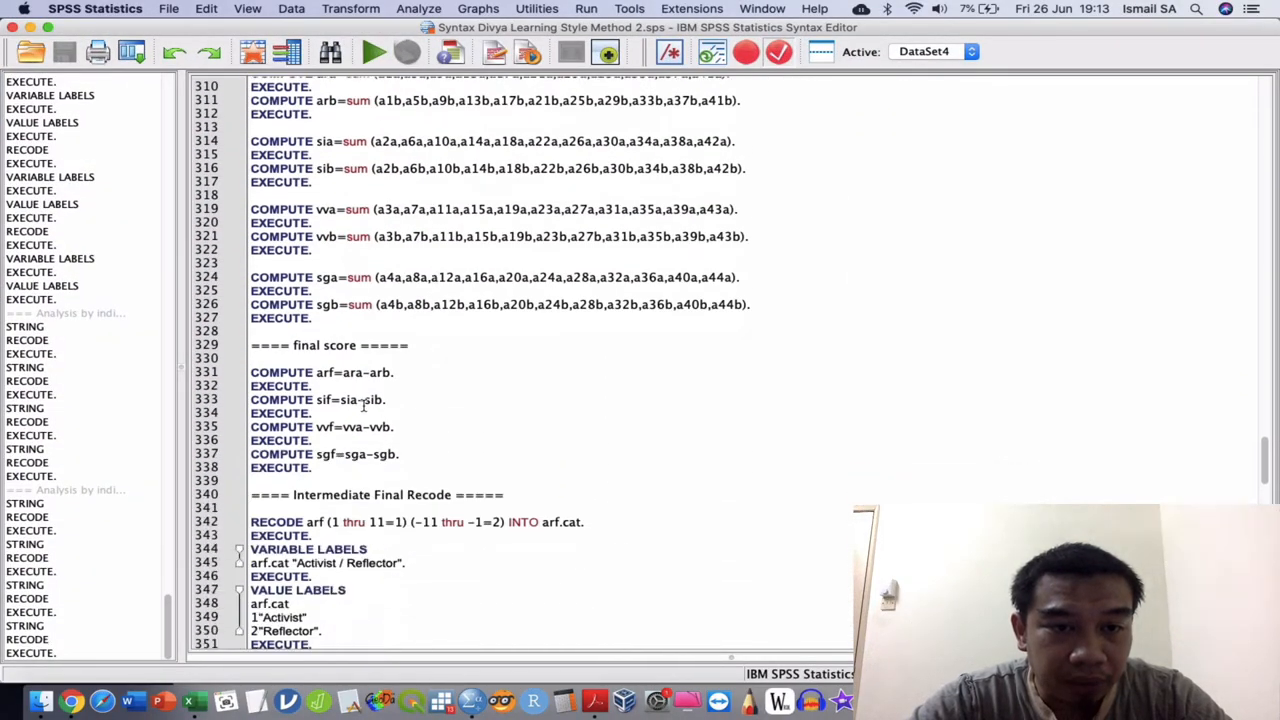
{"action": "left_click", "coordinate": [322, 370]}
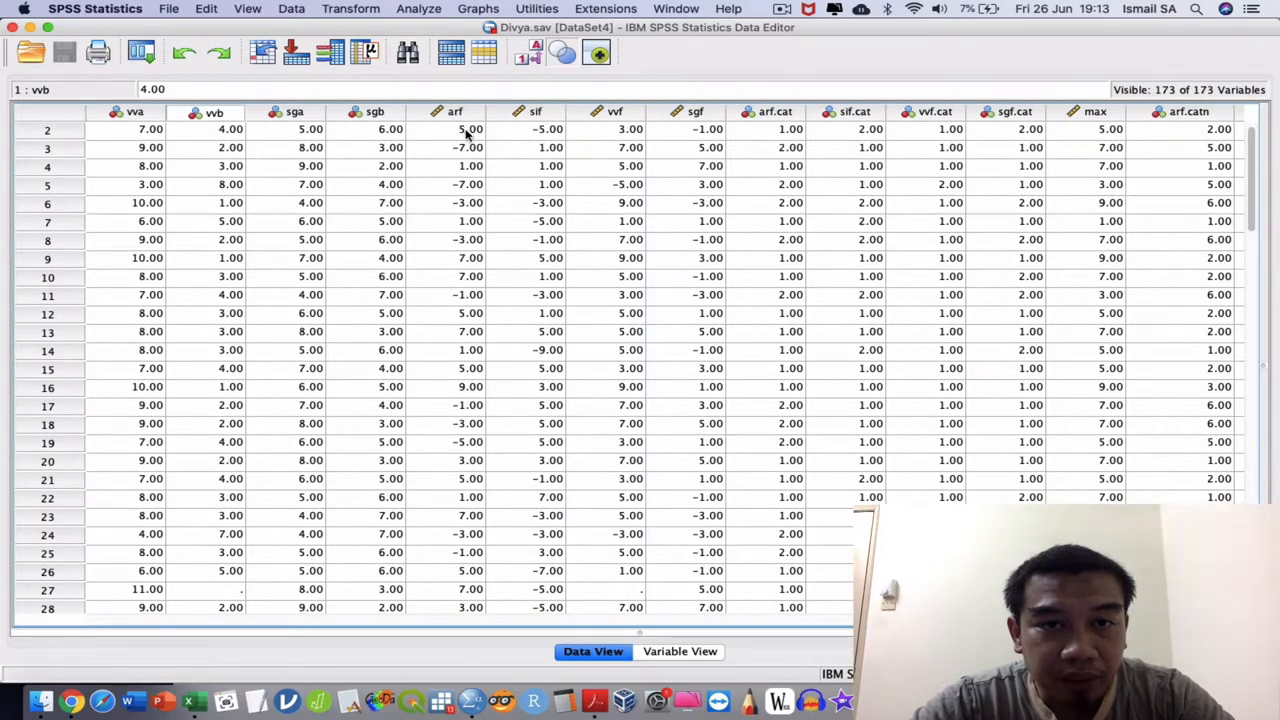
Inspect respondent 2's arf difference score of 5.00 in Data View.
{"action": "left_click", "coordinate": [614, 128]}
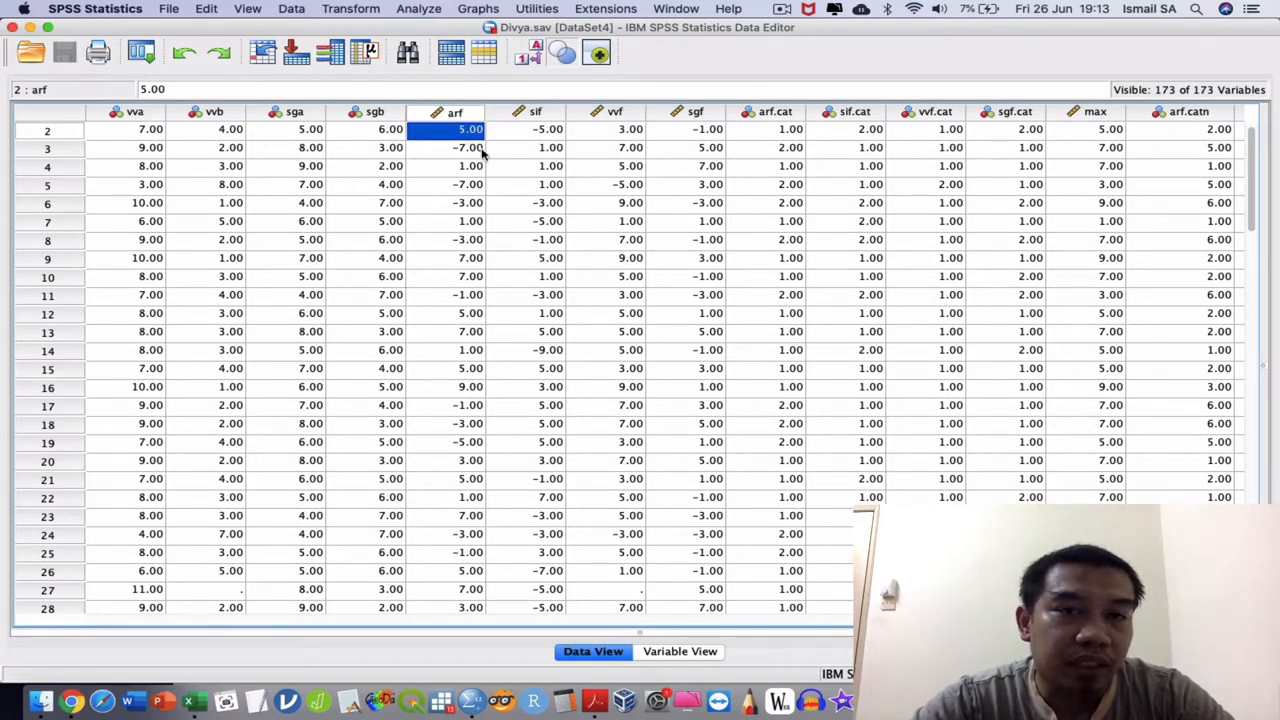
{"action": "mouse_move", "coordinate": [464, 130]}
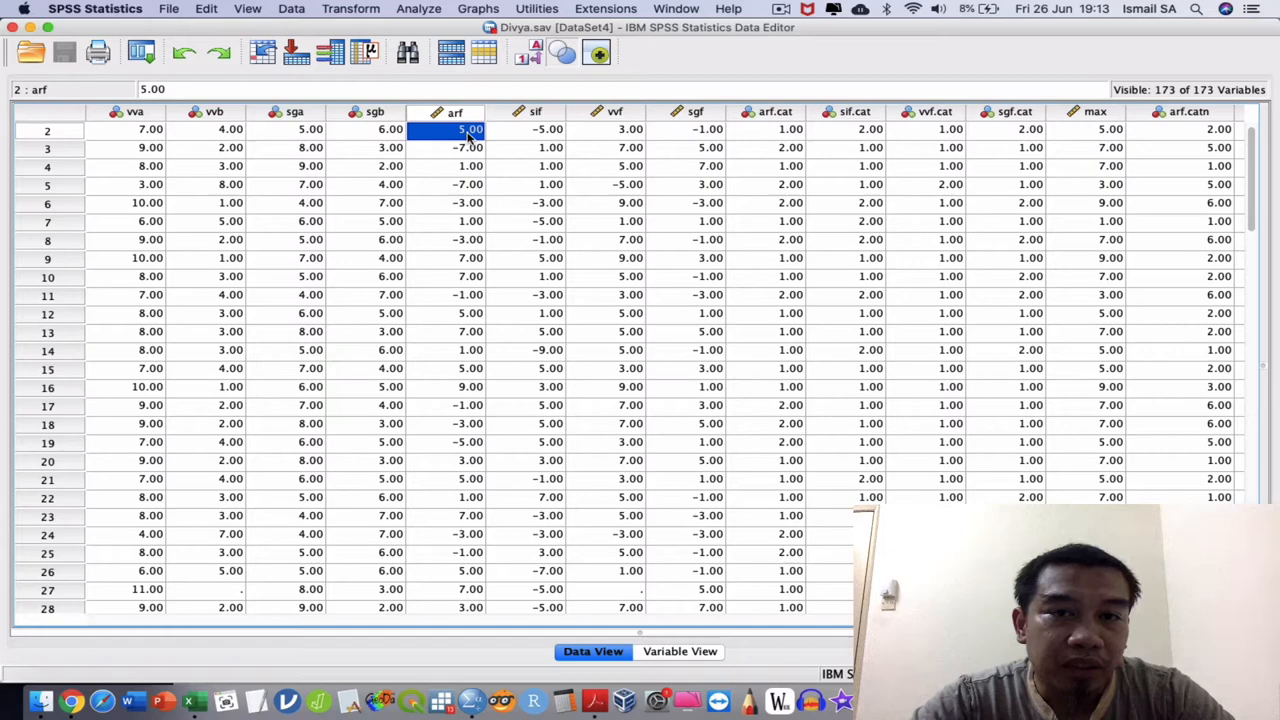
{"action": "mouse_move", "coordinate": [518, 280]}
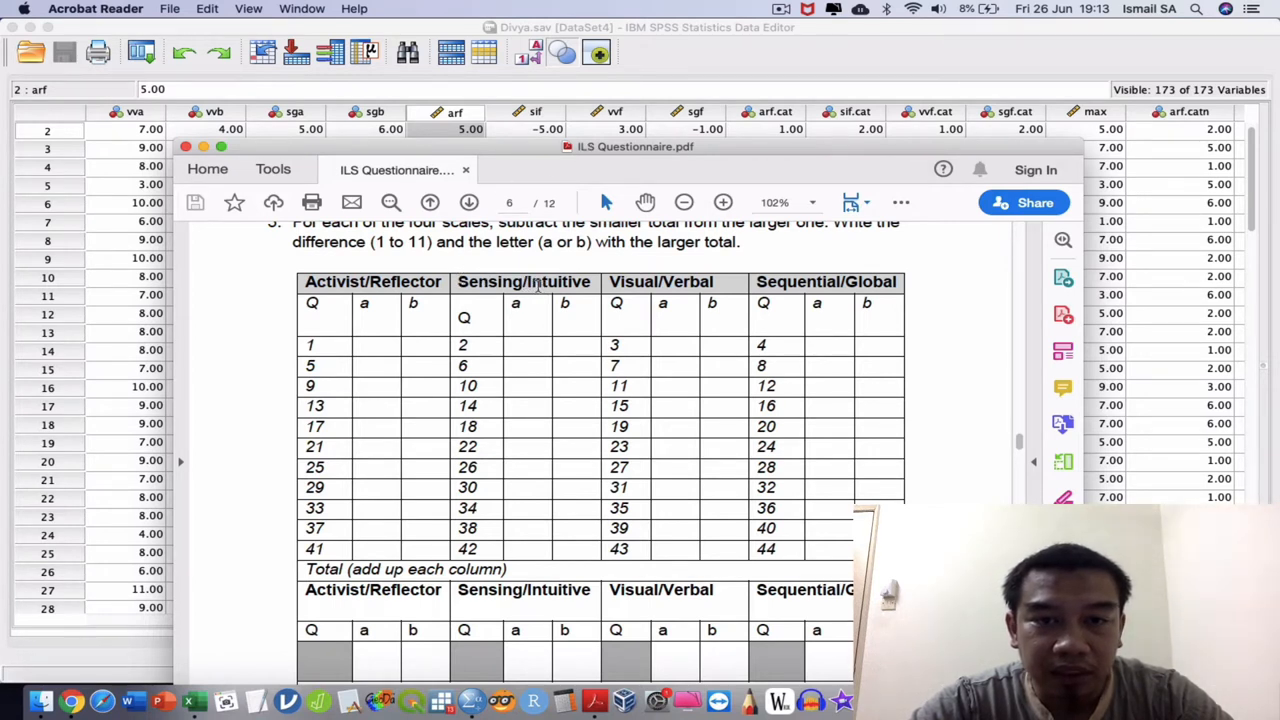
{"action": "mouse_move", "coordinate": [532, 396]}
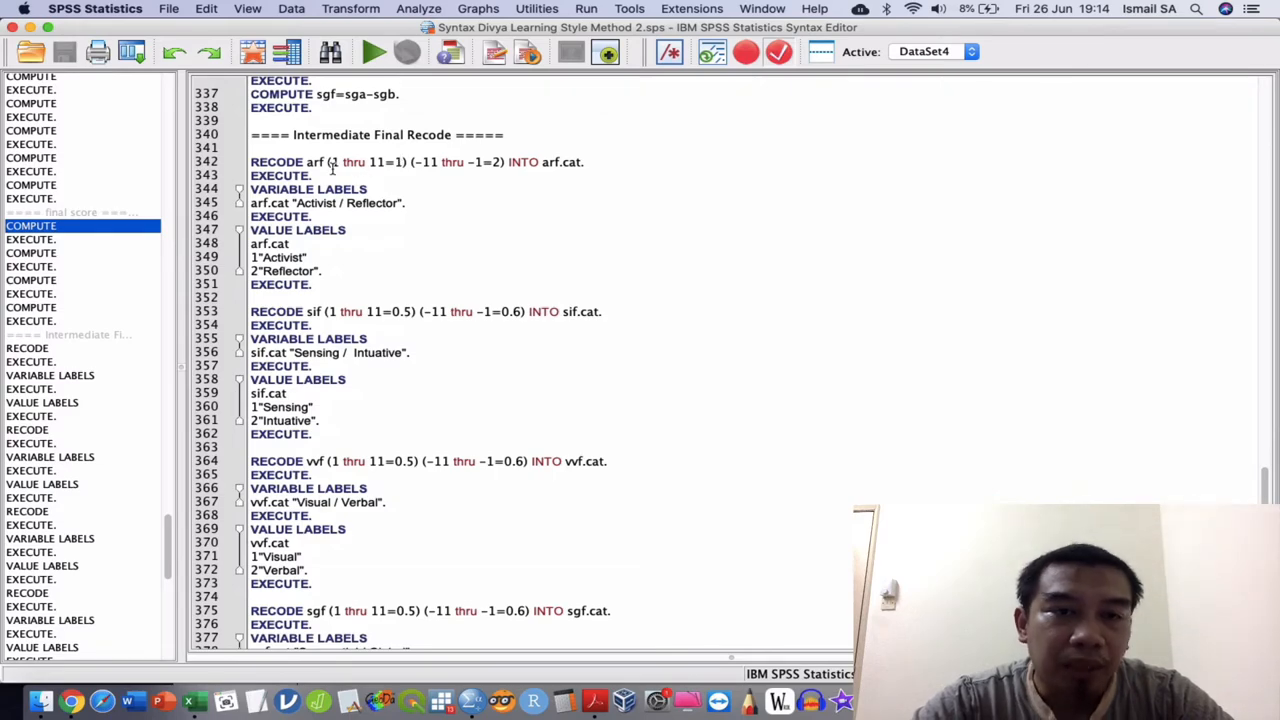
{"action": "mouse_move", "coordinate": [332, 164]}
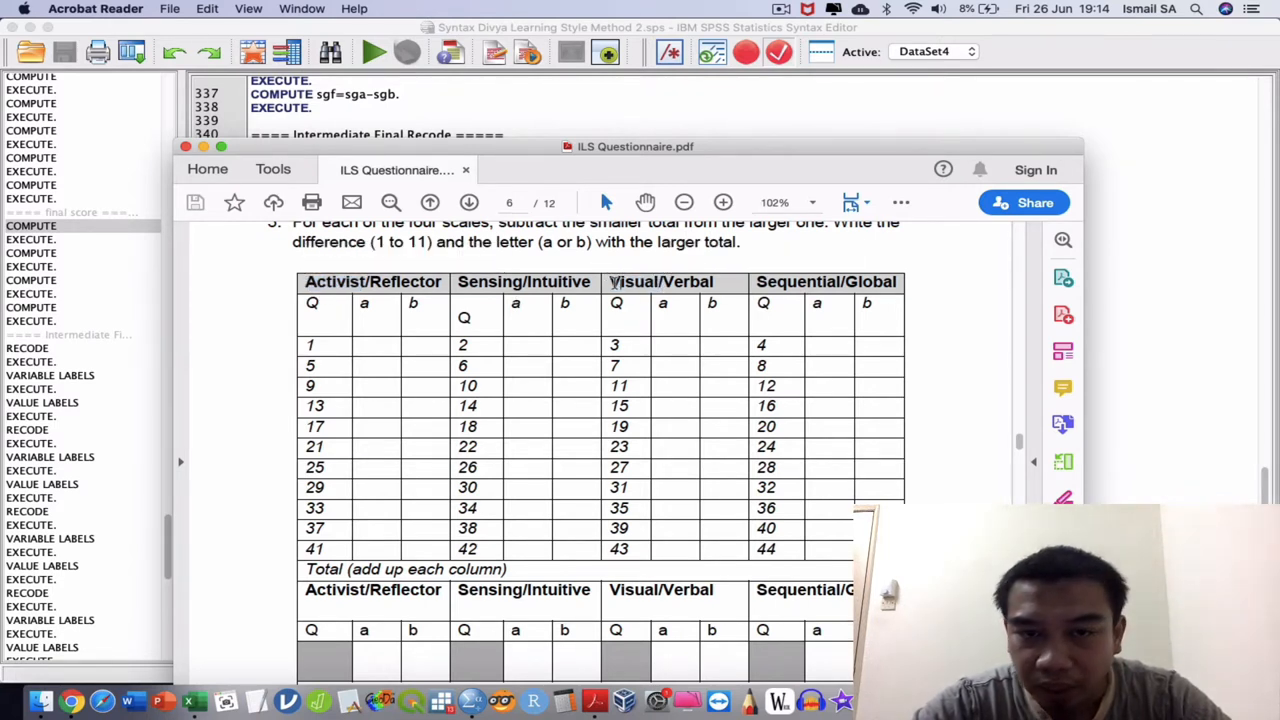
{"action": "double_click", "coordinate": [632, 280]}
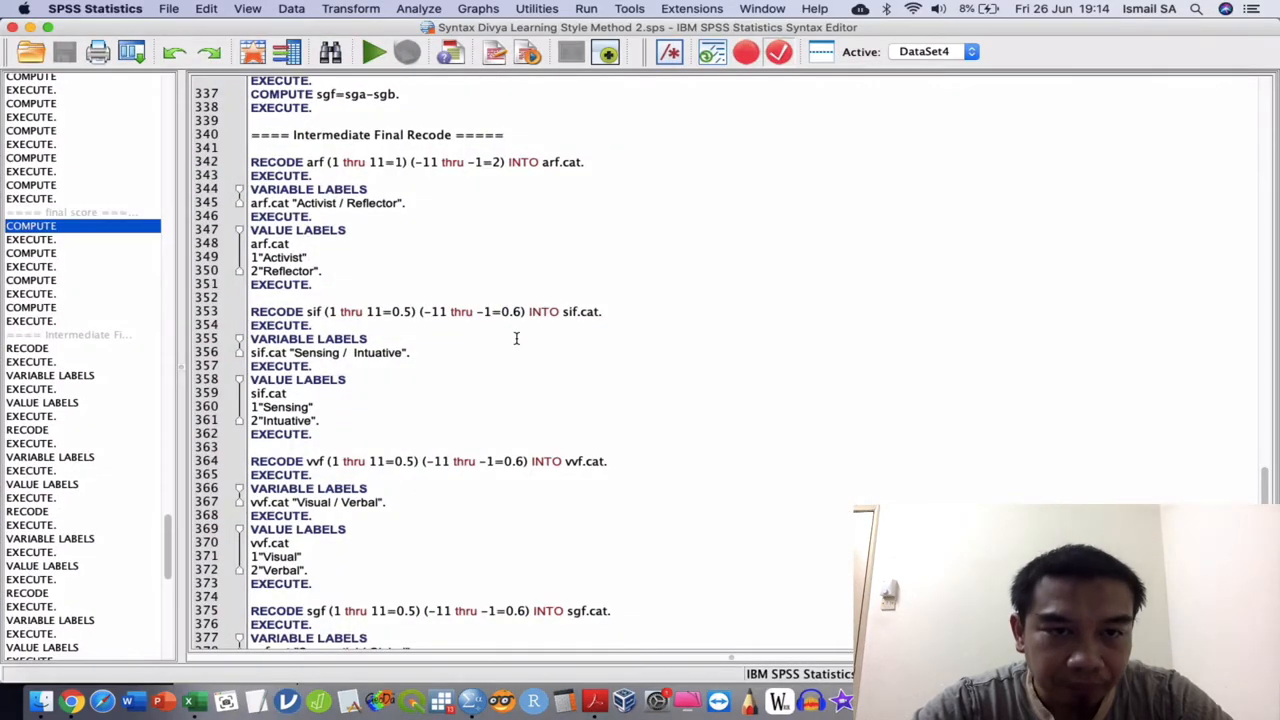
{"action": "scroll", "scroll_direction": "down", "scroll_amount": 3}
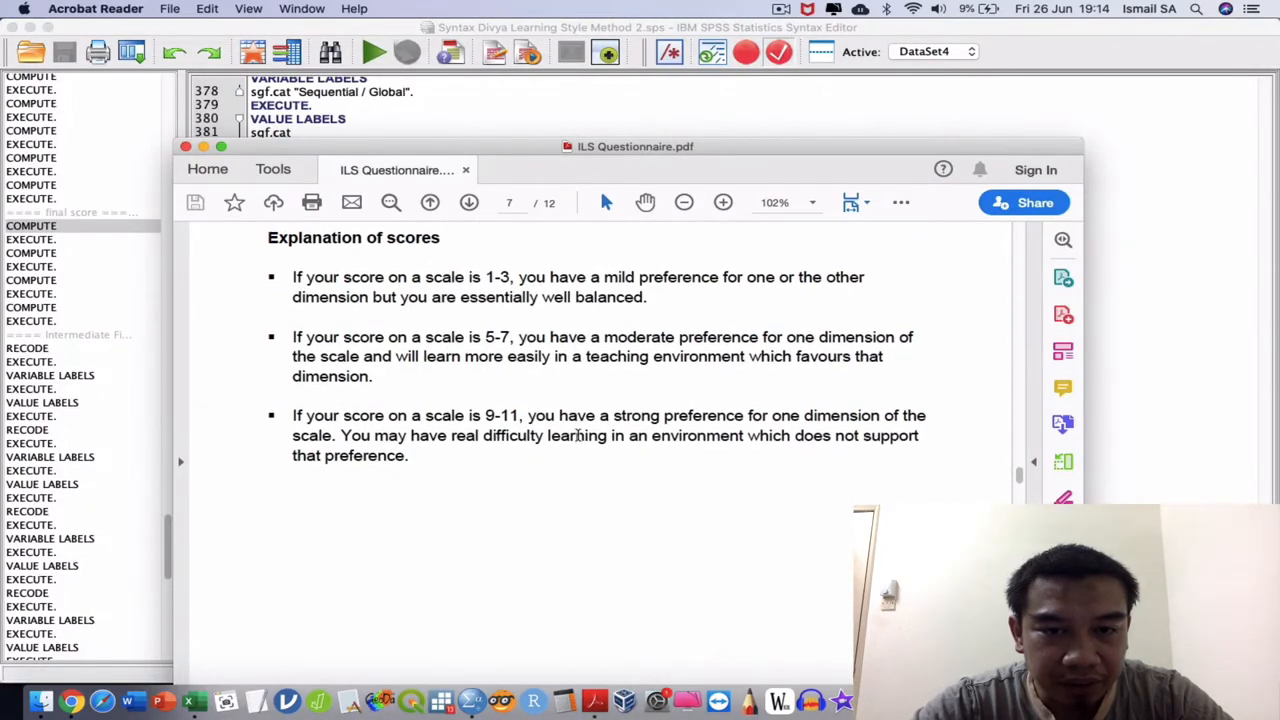
{"action": "scroll", "scroll_direction": "down", "scroll_amount": 3}
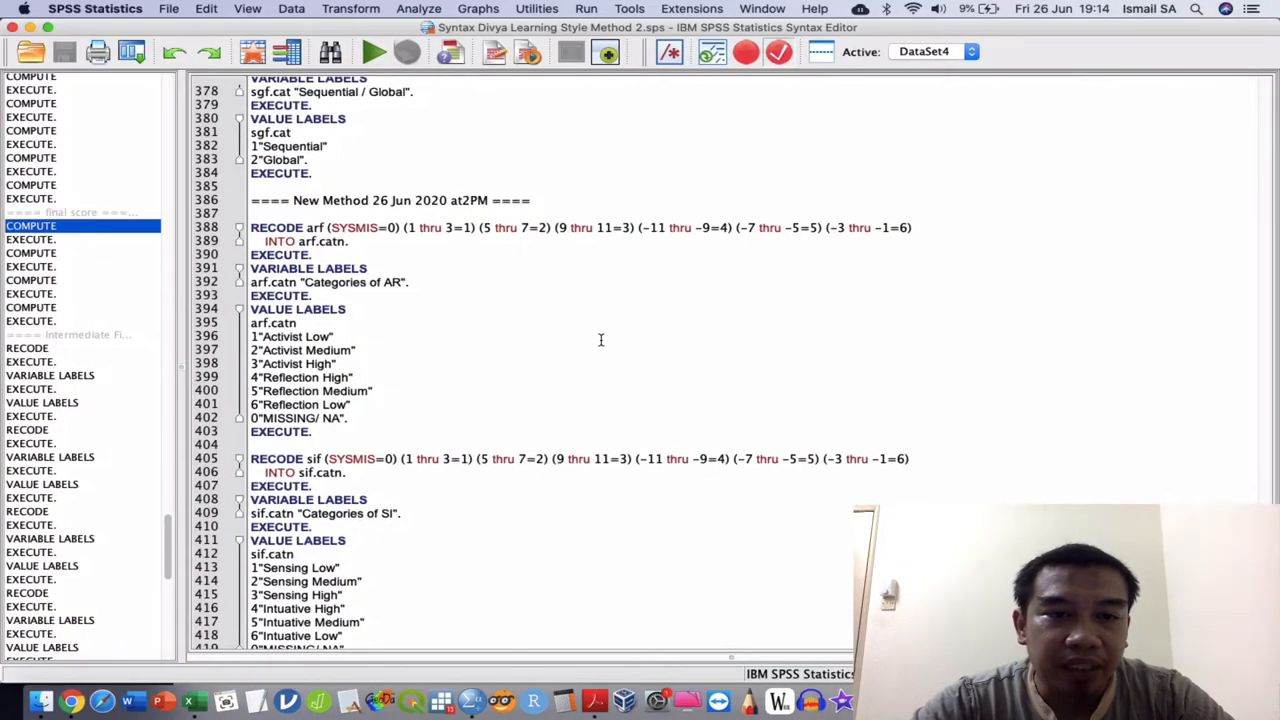
{"action": "mouse_move", "coordinate": [330, 336]}
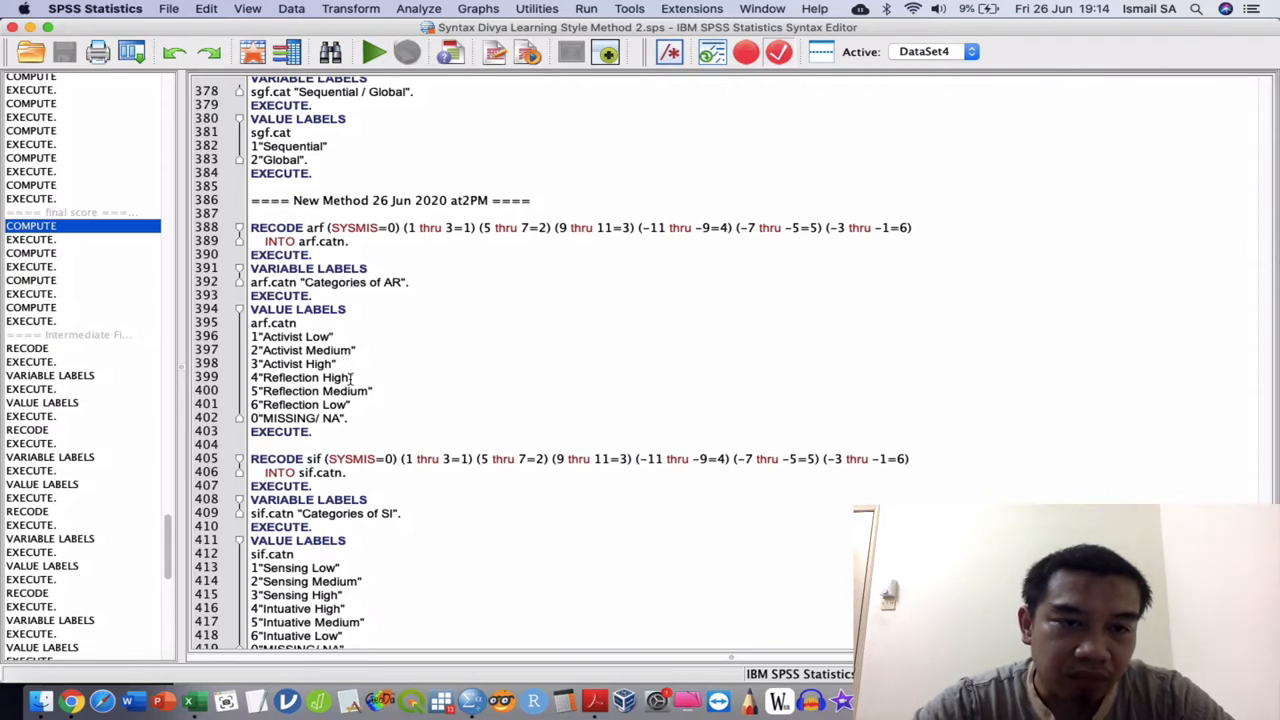
{"action": "mouse_move", "coordinate": [416, 428]}
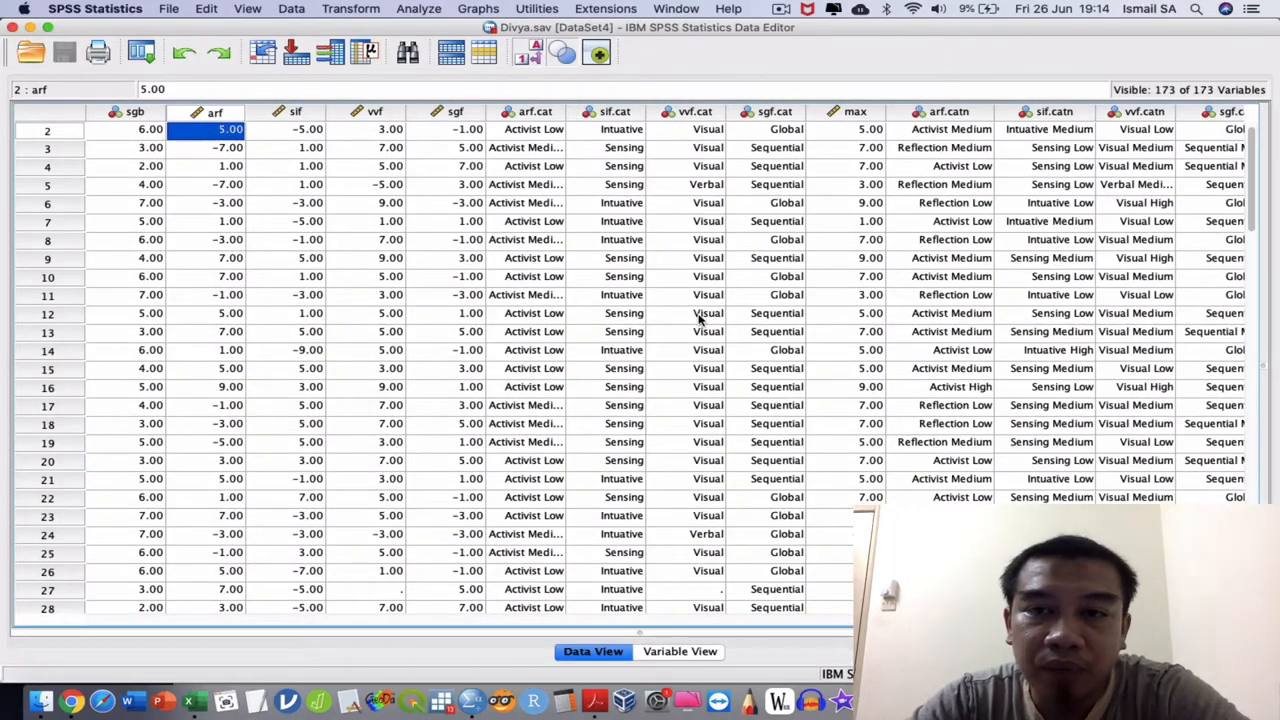
Browse right to the arf.strg–sgf.strg columns, selecting sif.strg and sgf.strg, then return to the recode syntax.
{"action": "scroll", "scroll_direction": "right", "scroll_amount": 3}
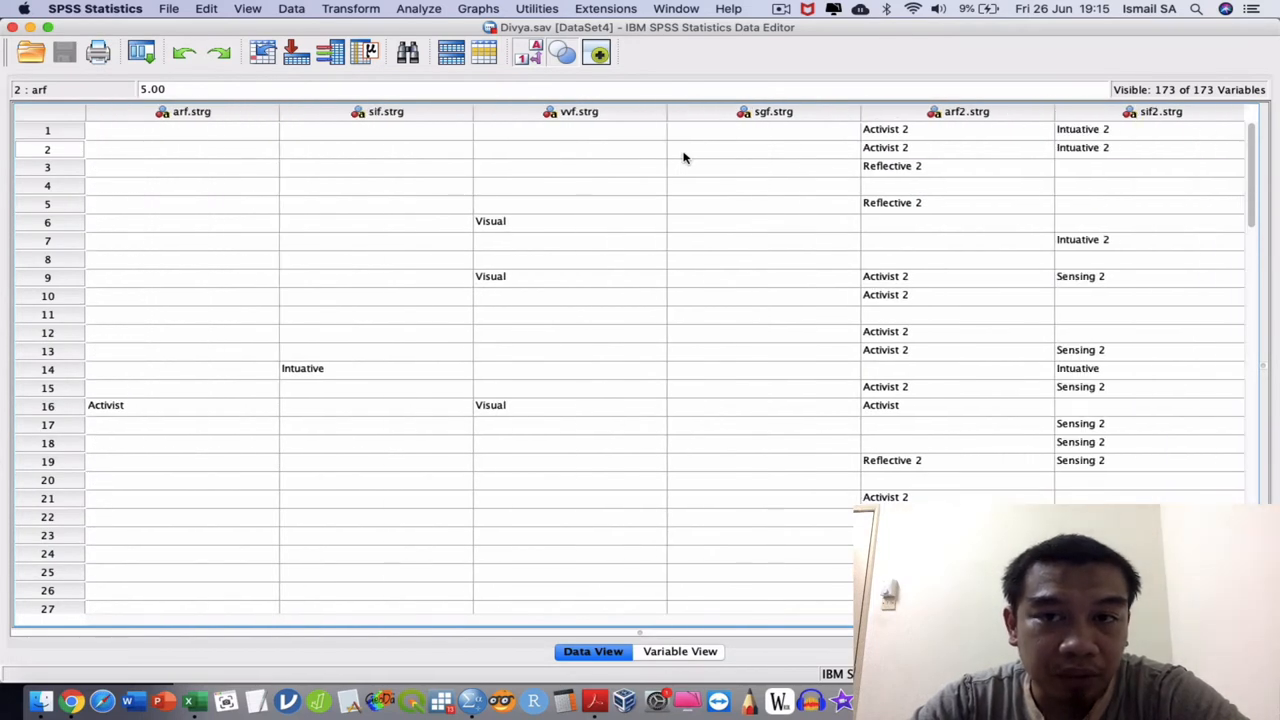
{"action": "scroll", "scroll_direction": "left", "scroll_amount": 3}
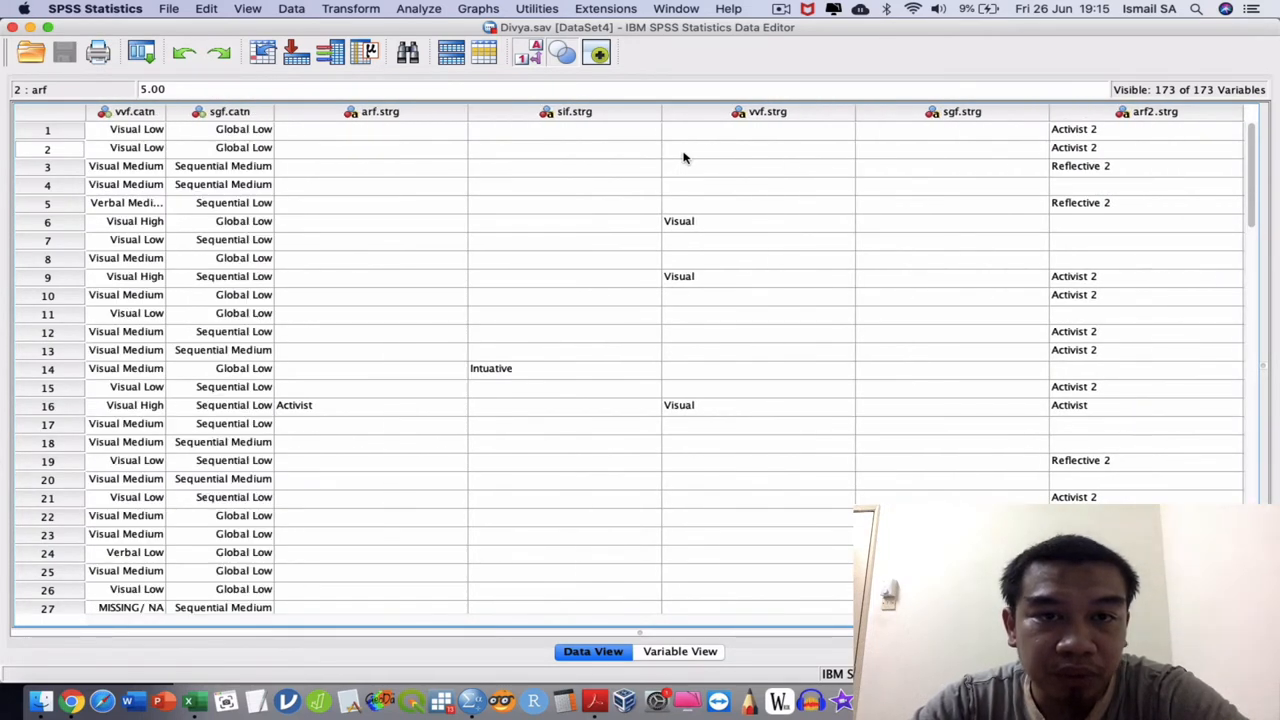
{"action": "scroll", "scroll_direction": "right", "scroll_amount": 3}
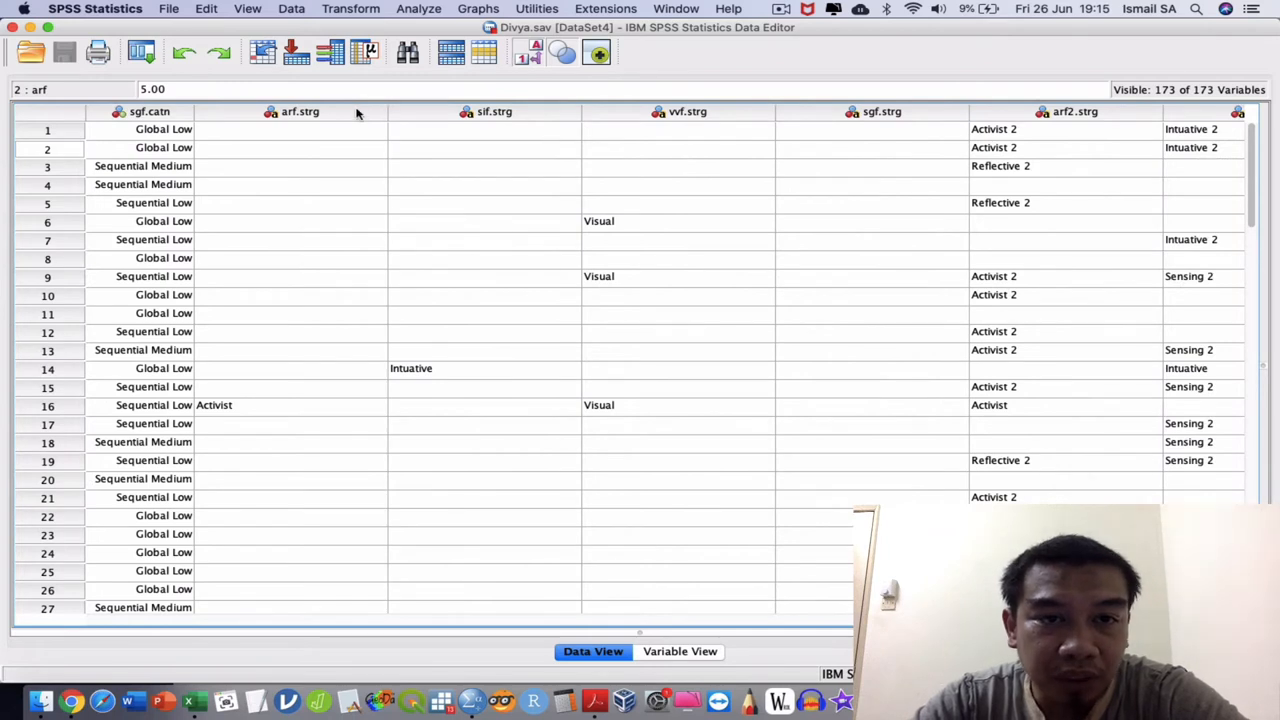
{"action": "left_click", "coordinate": [494, 112]}
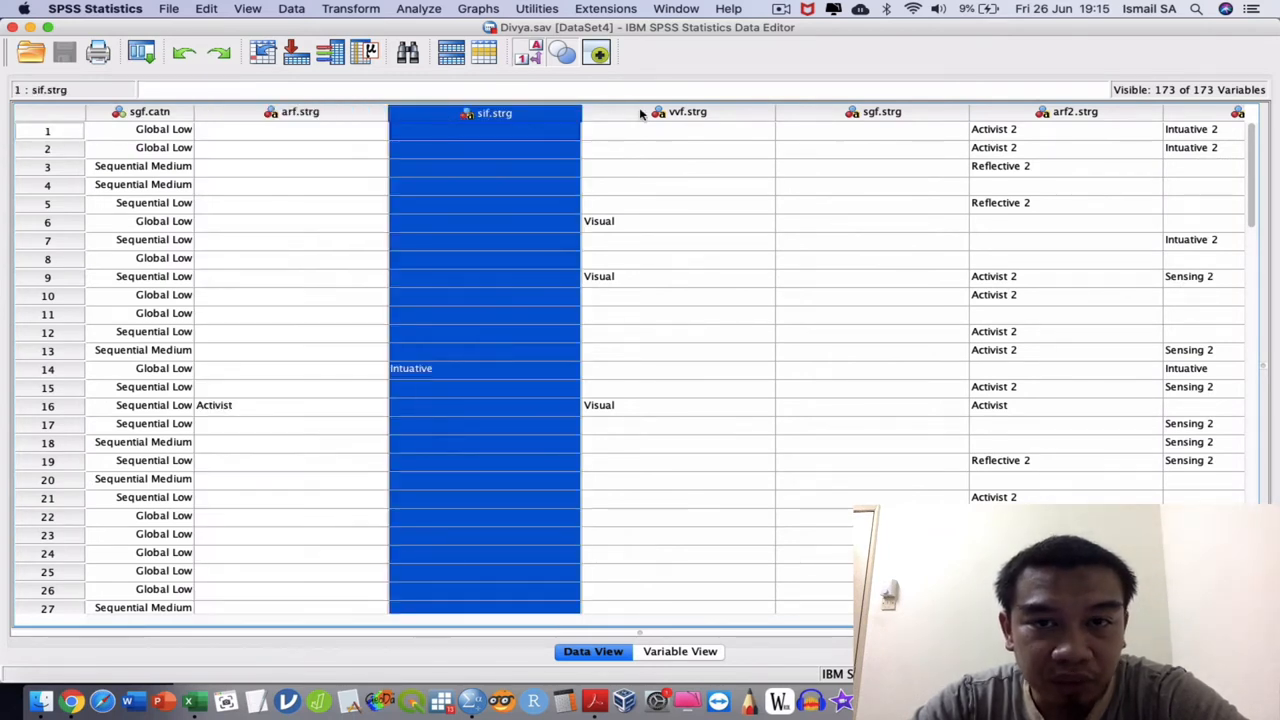
{"action": "left_click", "coordinate": [880, 112]}
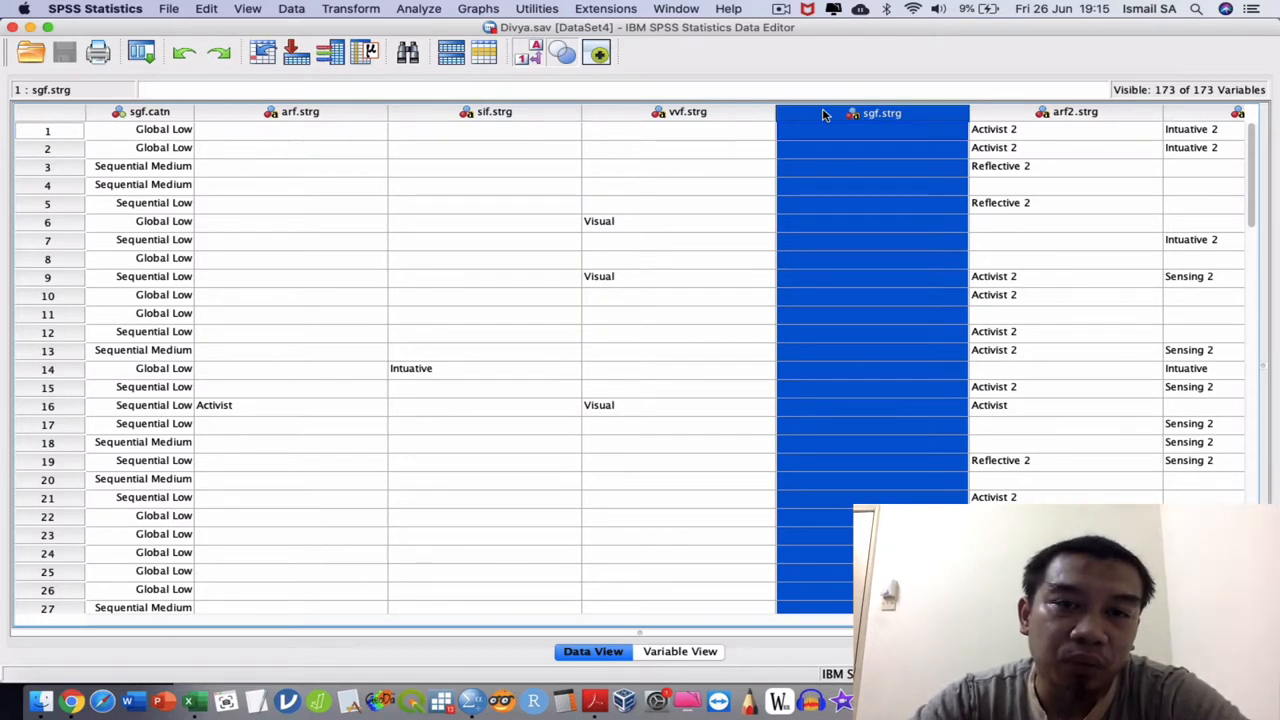
{"action": "mouse_move", "coordinate": [376, 140]}
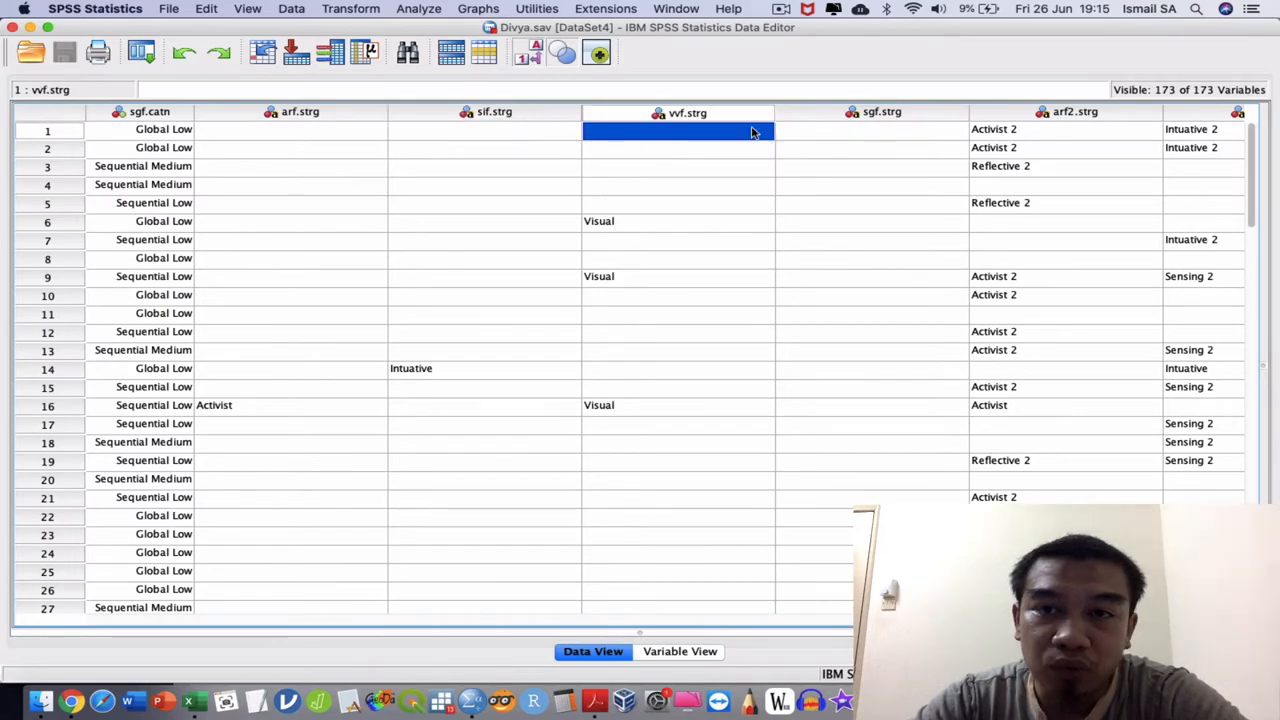
{"action": "key", "text": "F3"}
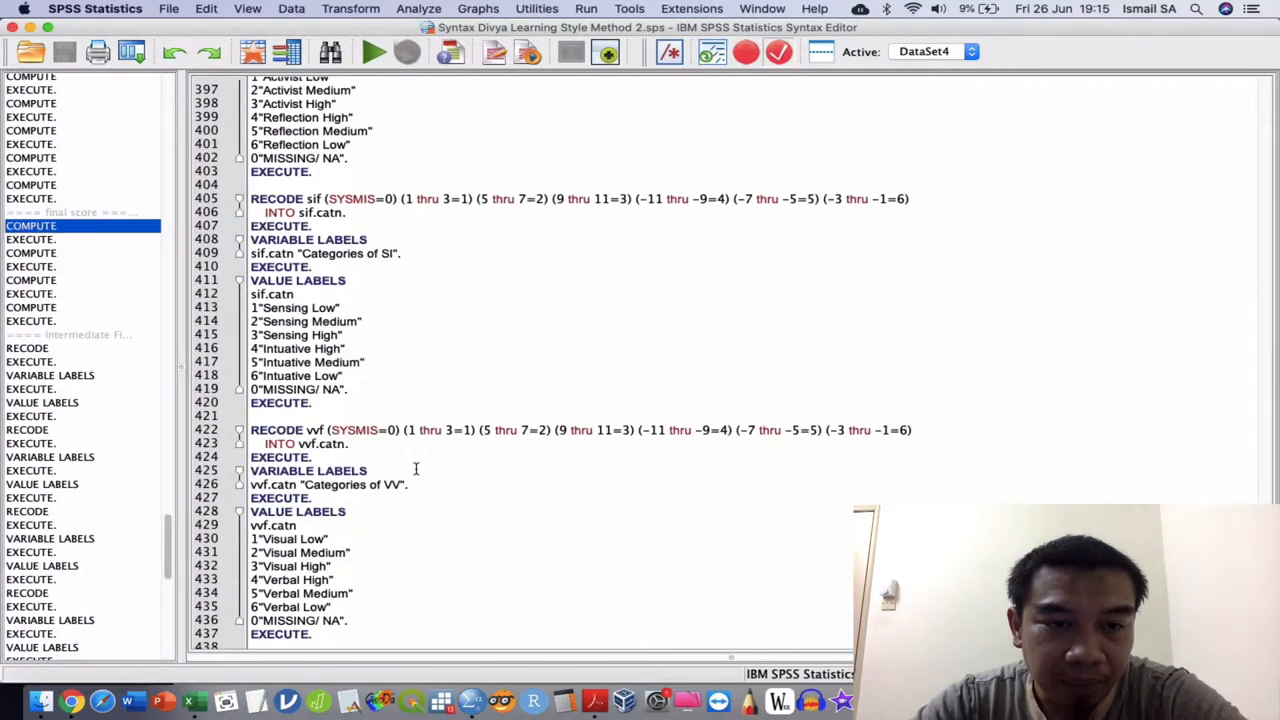
Scroll further down the recode syntax before viewing the .strg columns and Excel.
{"action": "scroll", "scroll_direction": "down", "scroll_amount": 3}
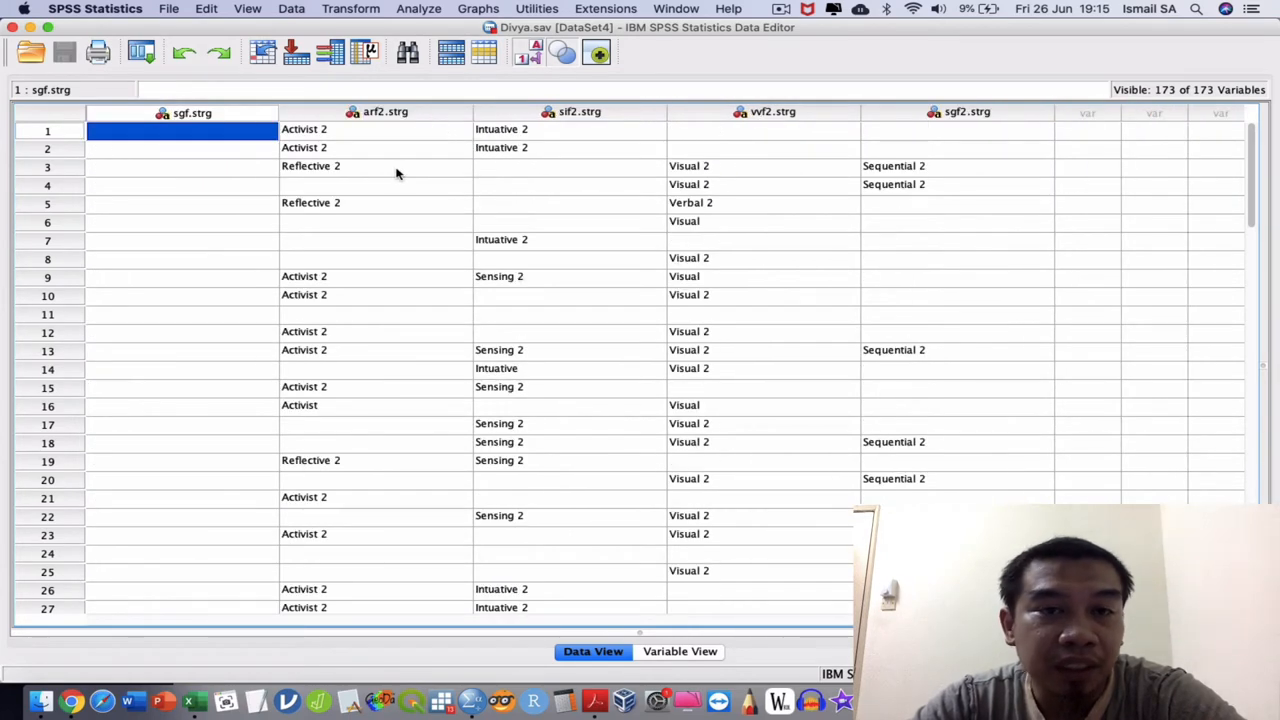
{"action": "mouse_move", "coordinate": [404, 152]}
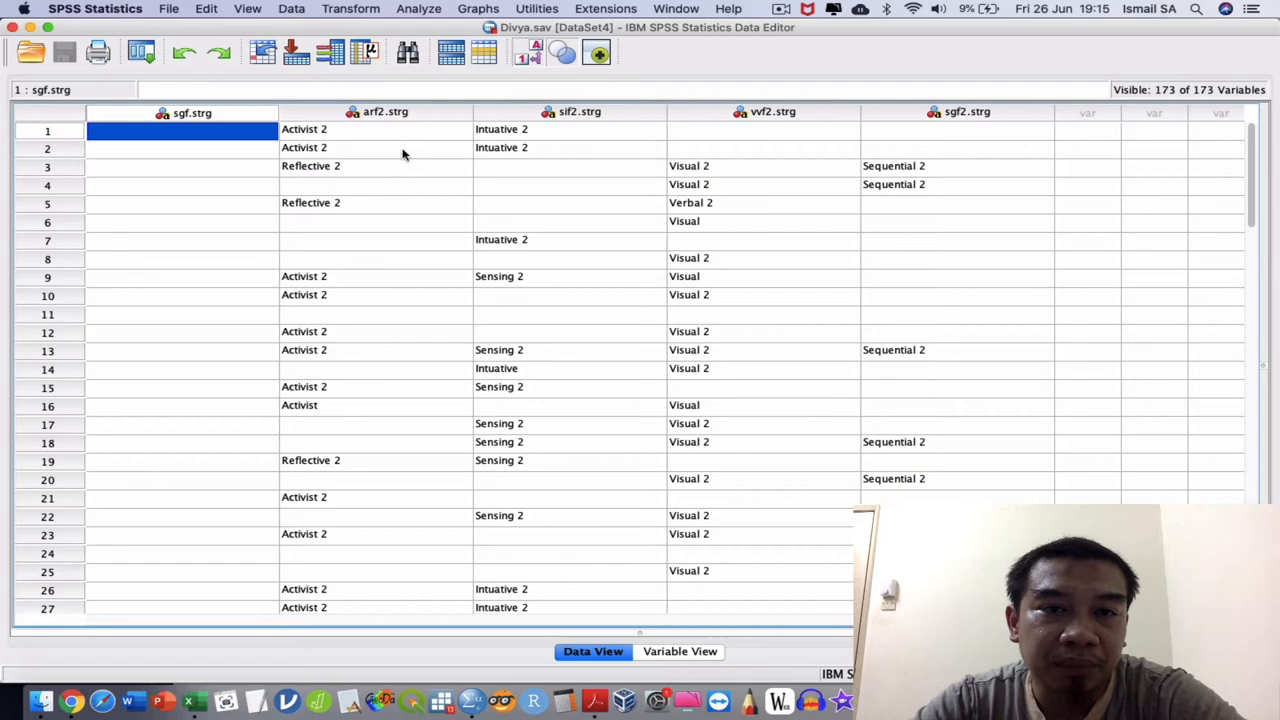
{"action": "mouse_move", "coordinate": [756, 218]}
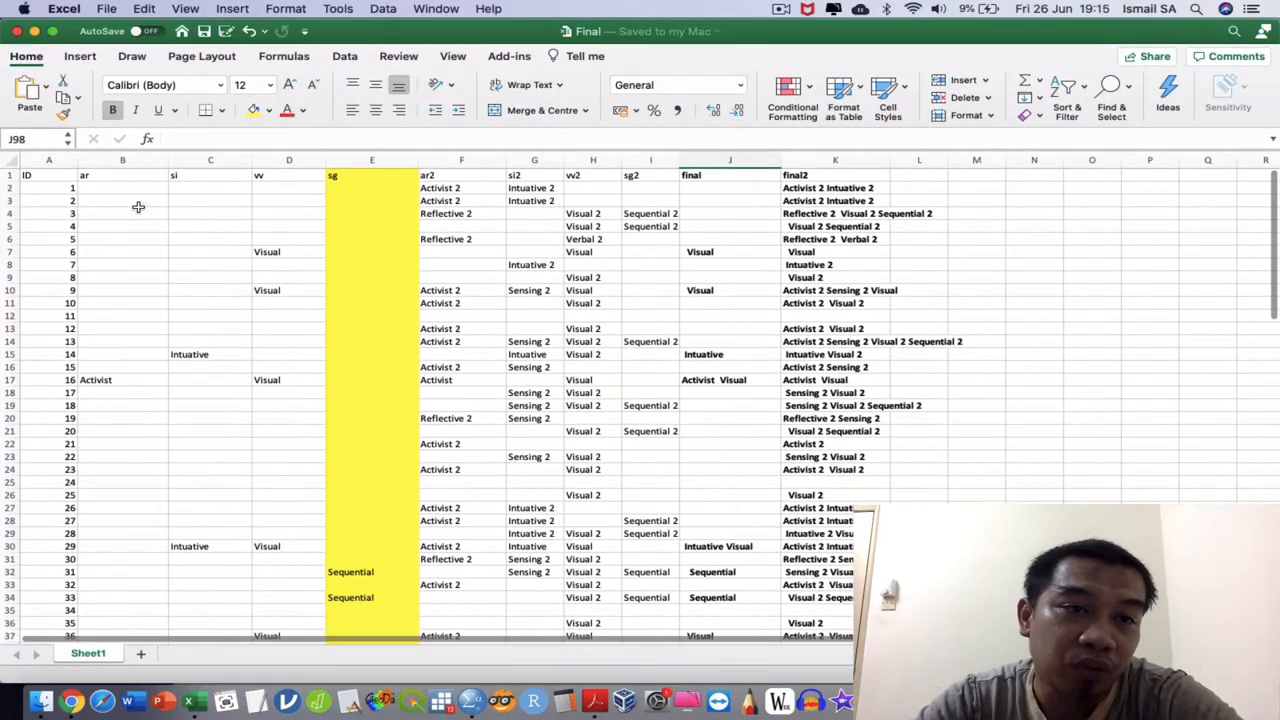
Read the & concatenation formulas behind the final labels in J2, row 7 and row 10.
{"action": "left_click", "coordinate": [122, 188]}
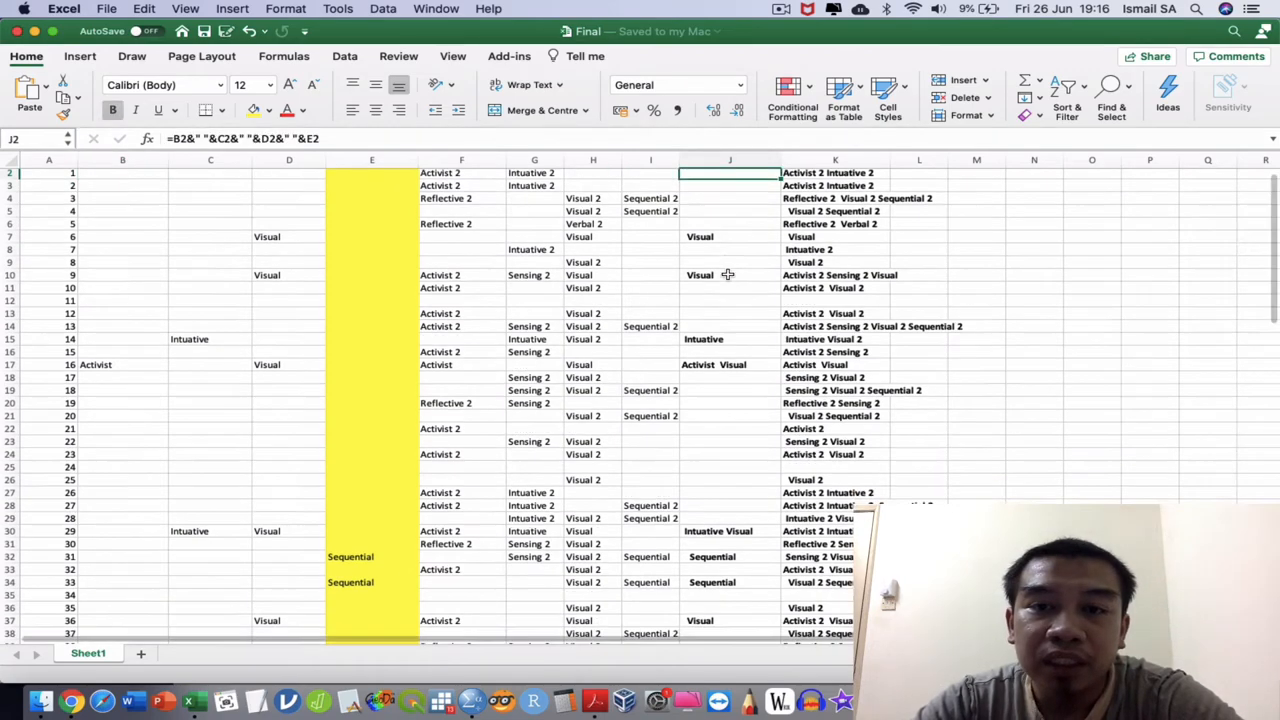
{"action": "scroll", "scroll_direction": "up", "scroll_amount": 3}
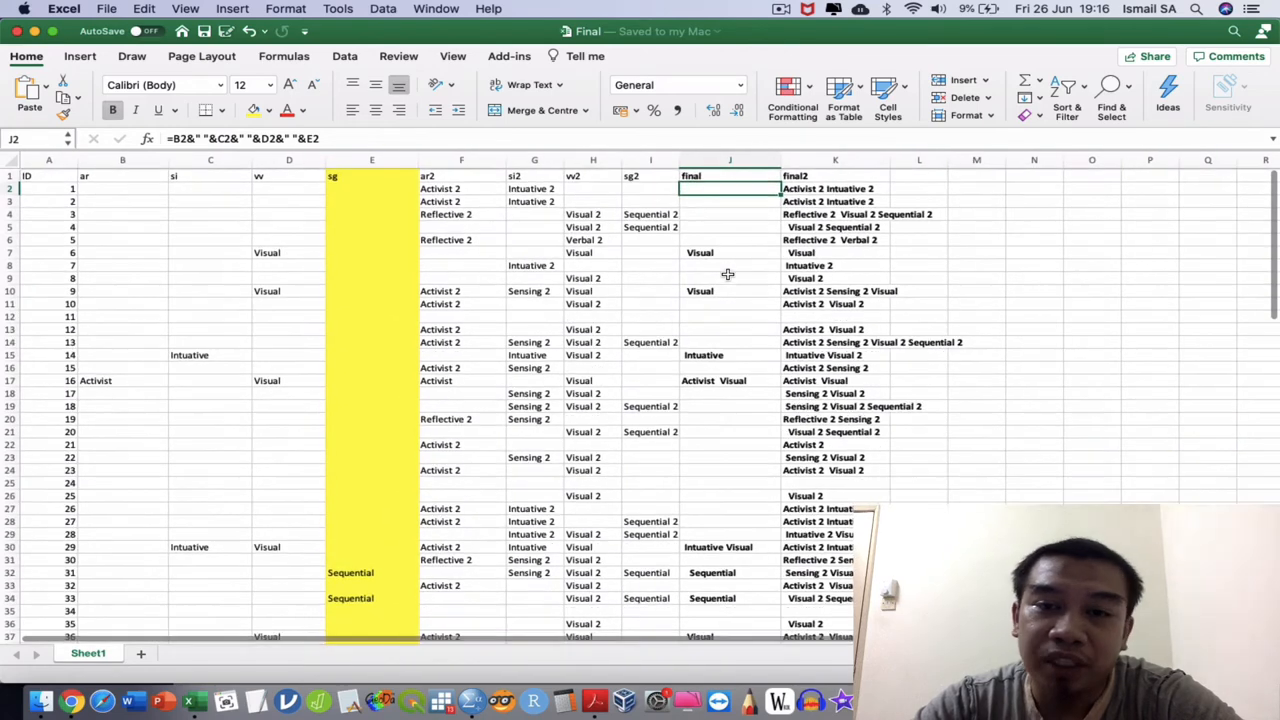
{"action": "left_click", "coordinate": [728, 252]}
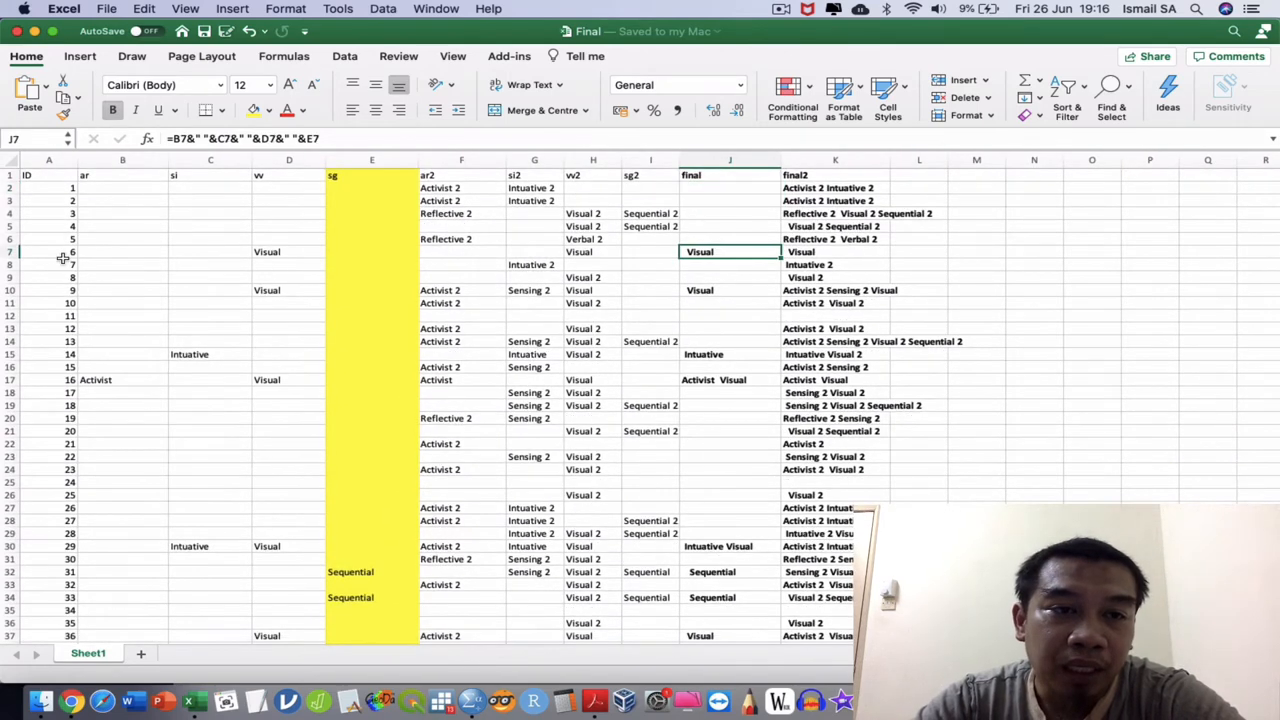
{"action": "left_click", "coordinate": [48, 252]}
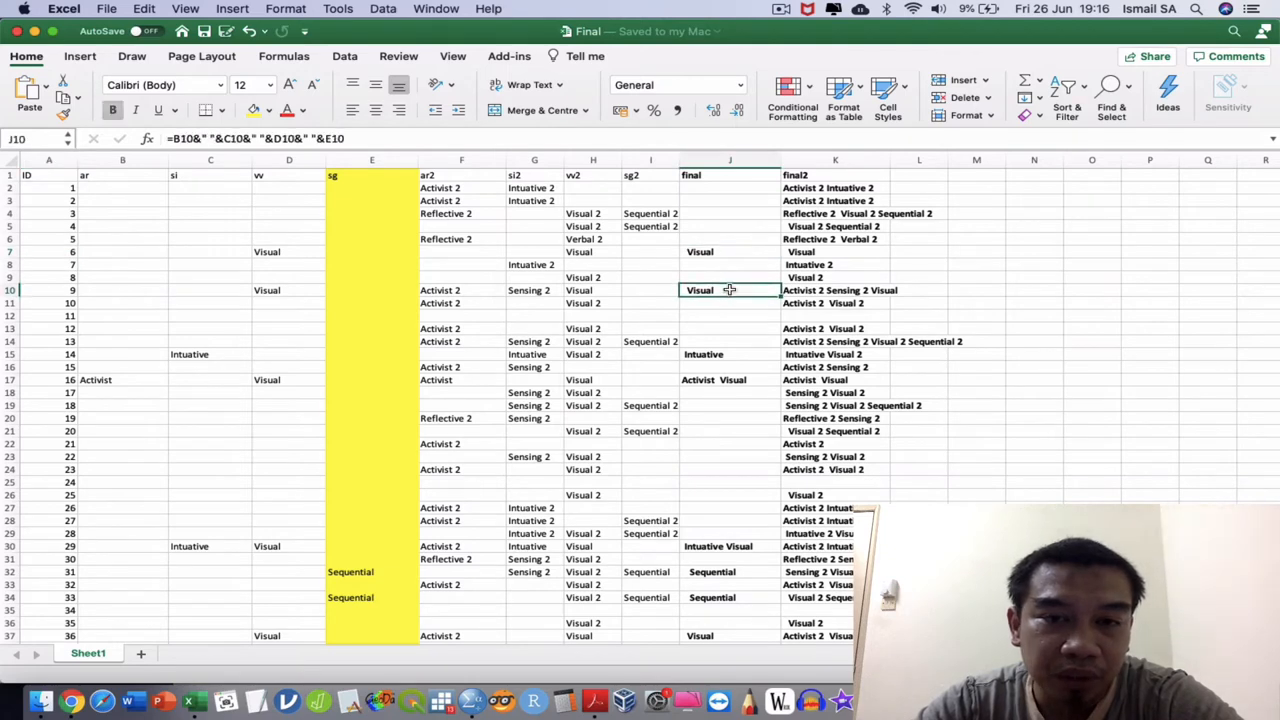
Scroll down to the final2 heading cell, check it, and return to the SPSS syntax window.
{"action": "scroll", "scroll_direction": "down", "scroll_amount": 3}
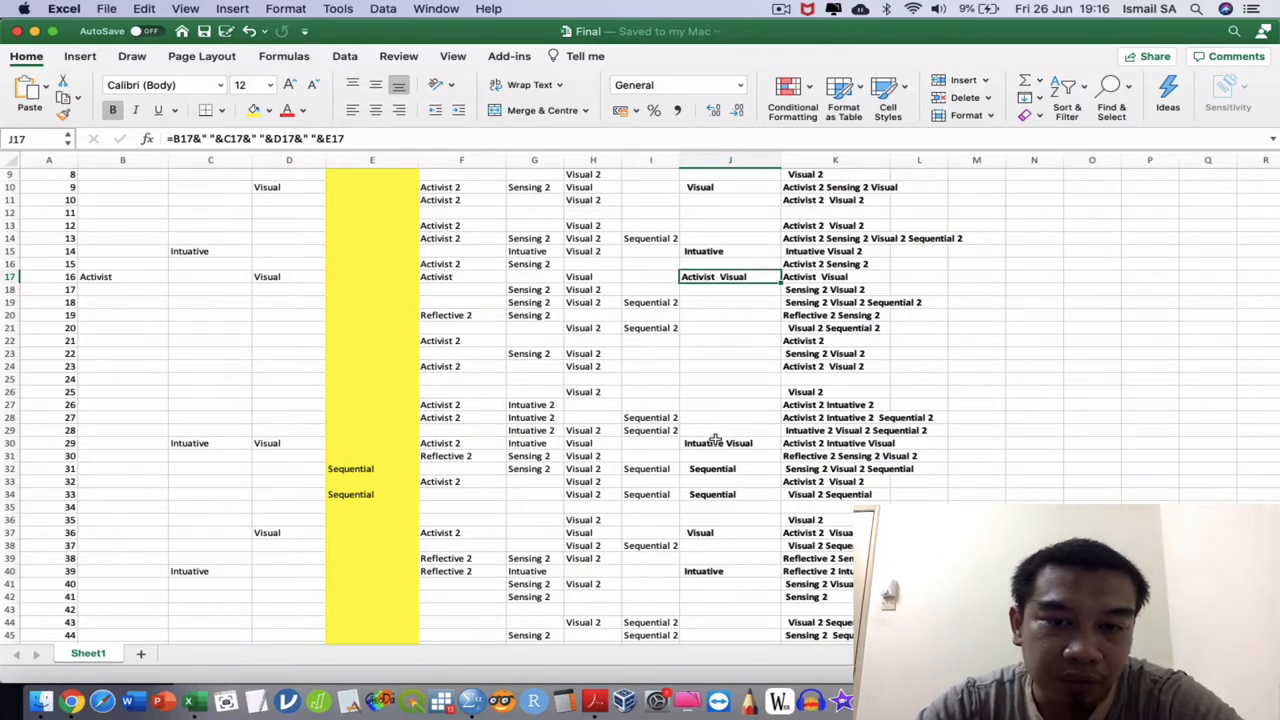
{"action": "scroll", "scroll_direction": "down", "scroll_amount": 3}
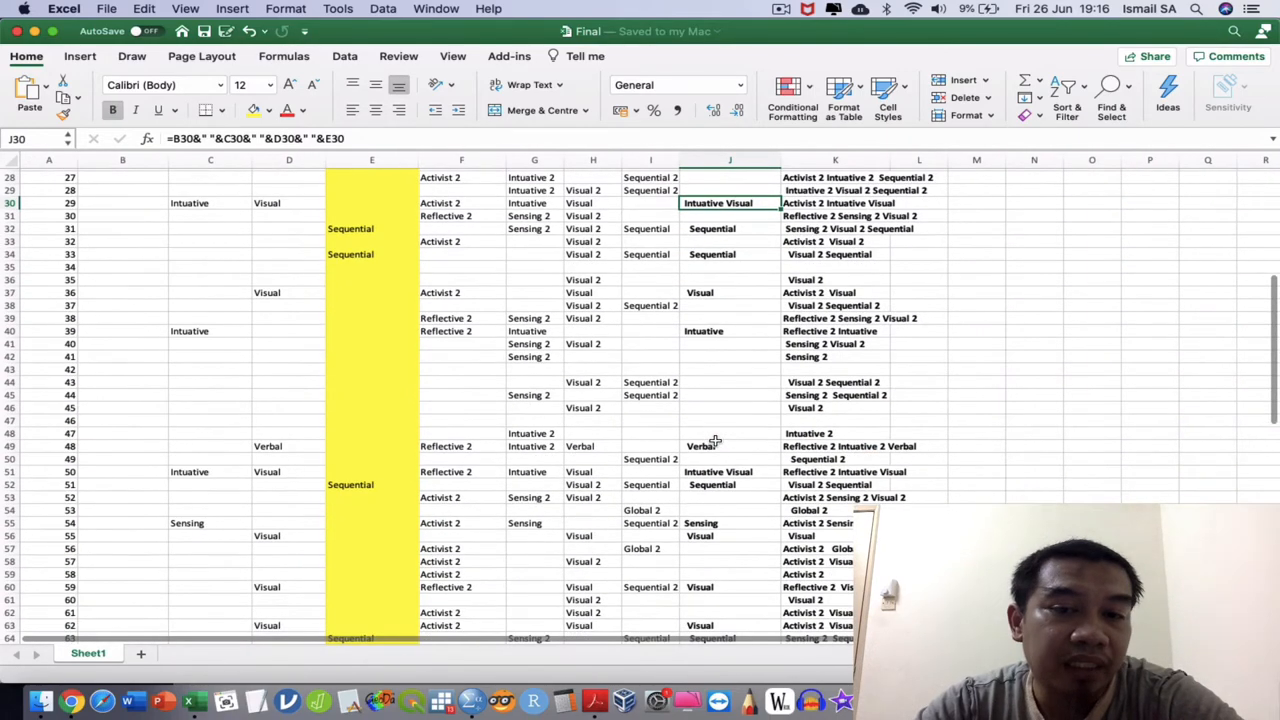
{"action": "scroll", "scroll_direction": "down", "scroll_amount": 3}
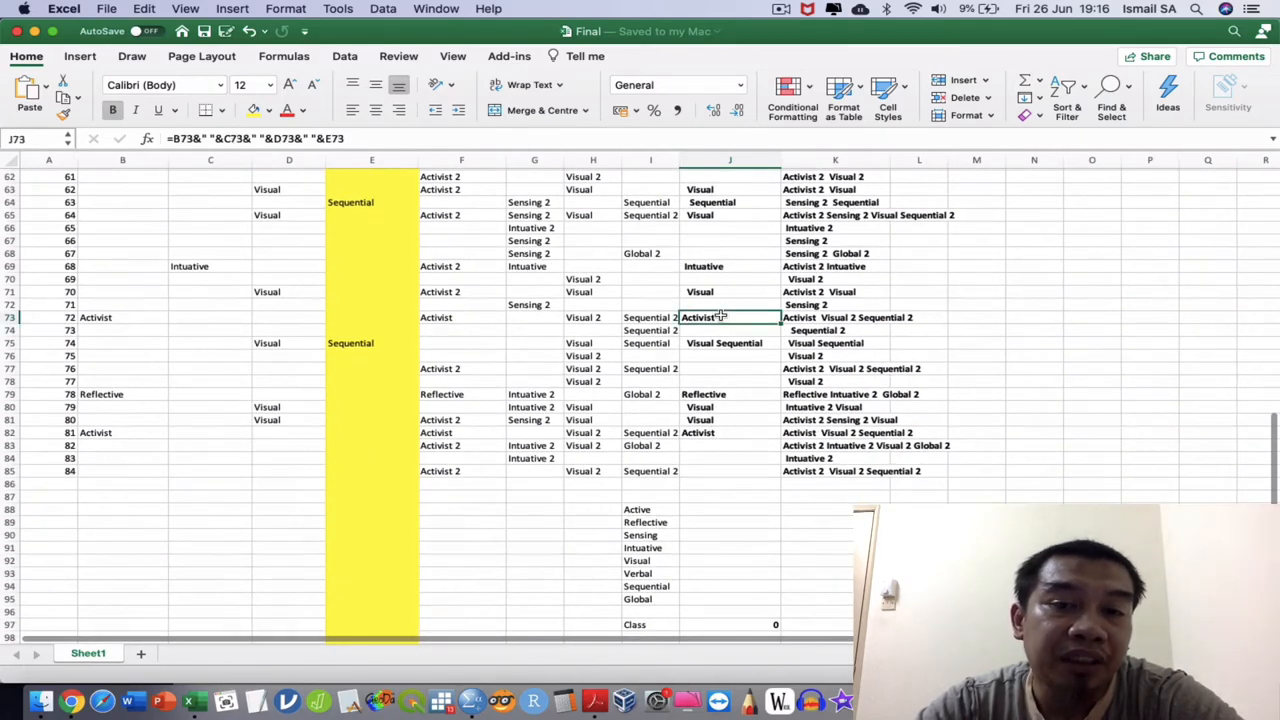
{"action": "left_click", "coordinate": [728, 432]}
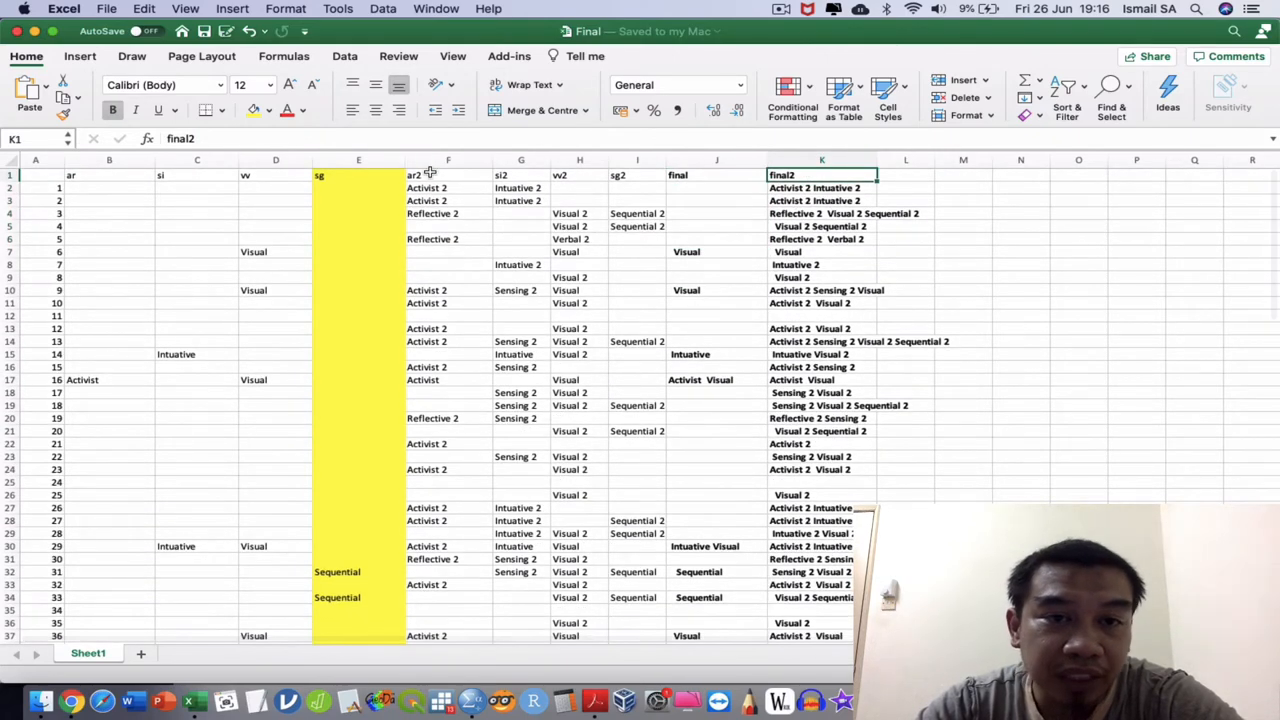
{"action": "key", "text": "F3"}
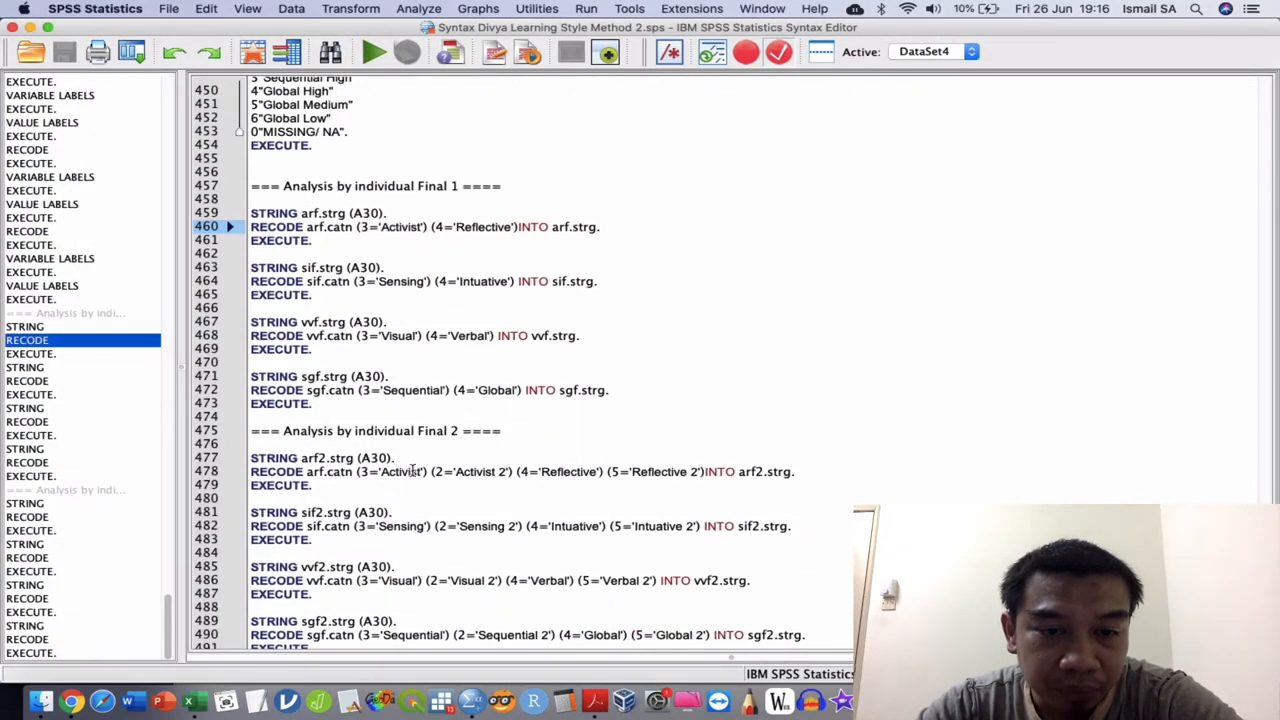
Review the STRING/RECODE block under 'Analysis by individual Final' in the syntax.
{"action": "double_click", "coordinate": [458, 472]}
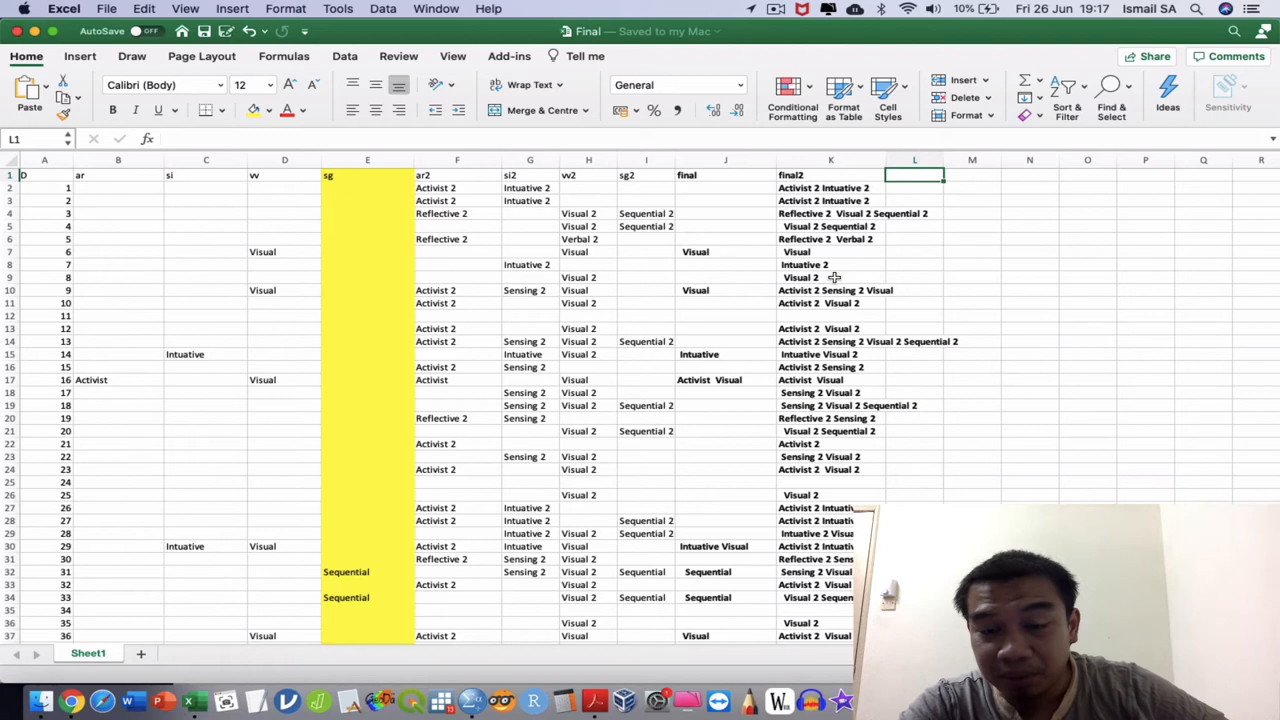
{"action": "mouse_move", "coordinate": [784, 320]}
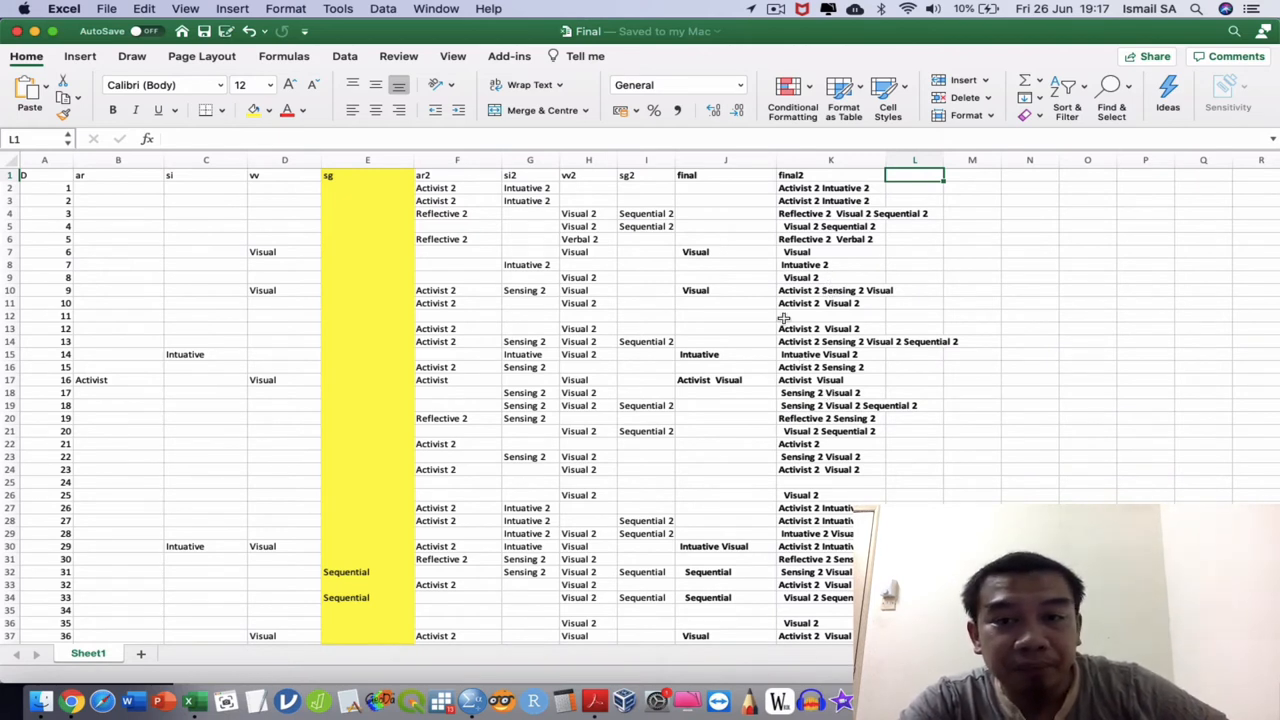
Inspect the joining formulas of rows 7–9's final and final2 label cells, including Visual and Visual 2.
{"action": "left_click", "coordinate": [696, 252]}
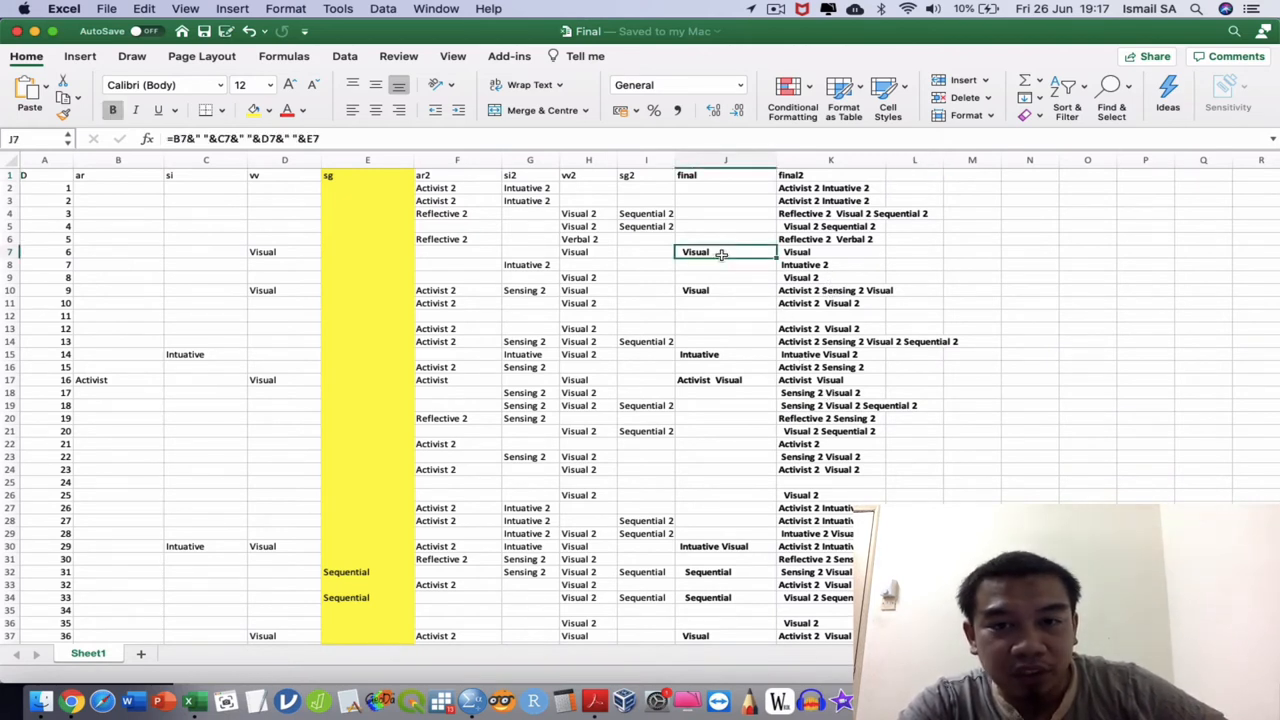
{"action": "mouse_move", "coordinate": [910, 276]}
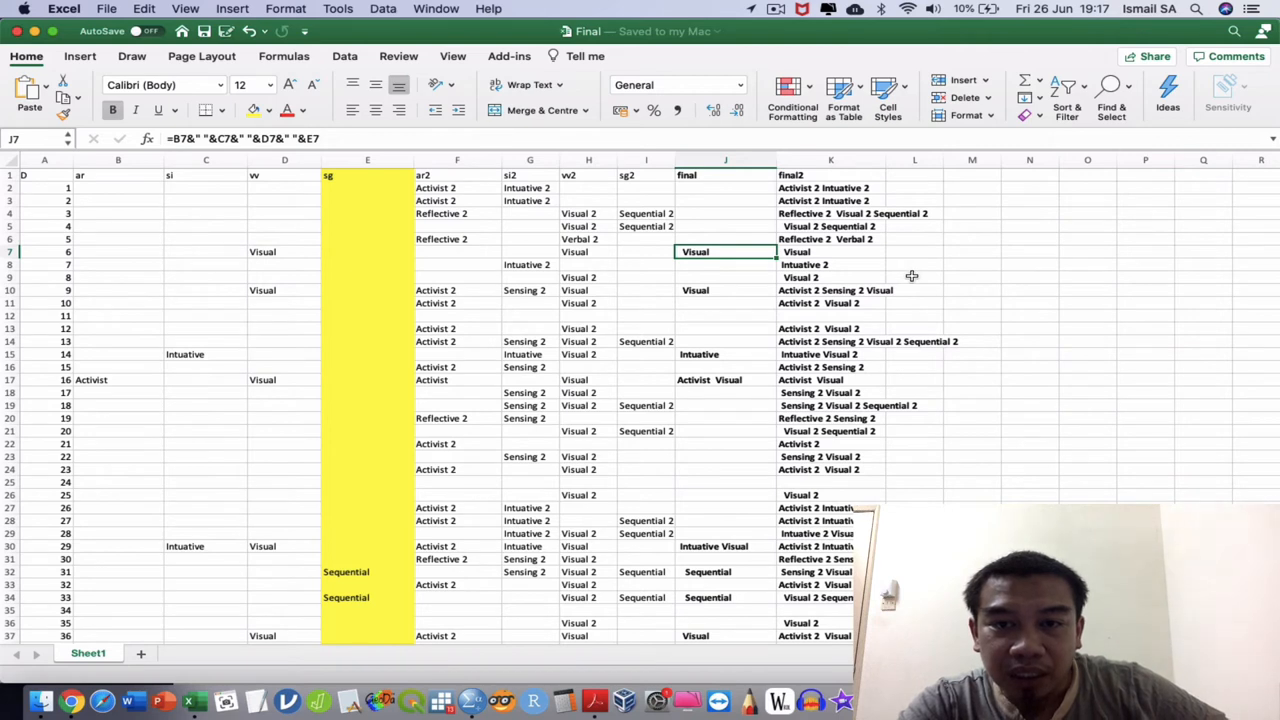
{"action": "left_click", "coordinate": [724, 264]}
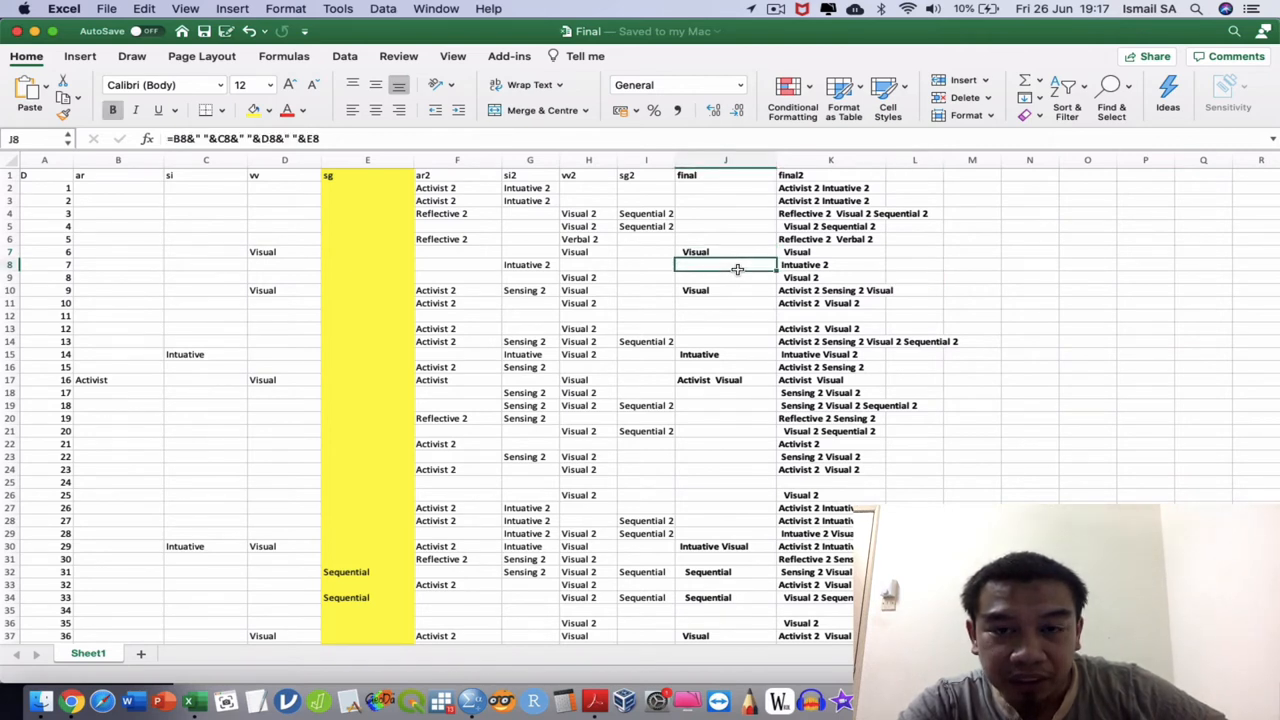
{"action": "left_click", "coordinate": [830, 276]}
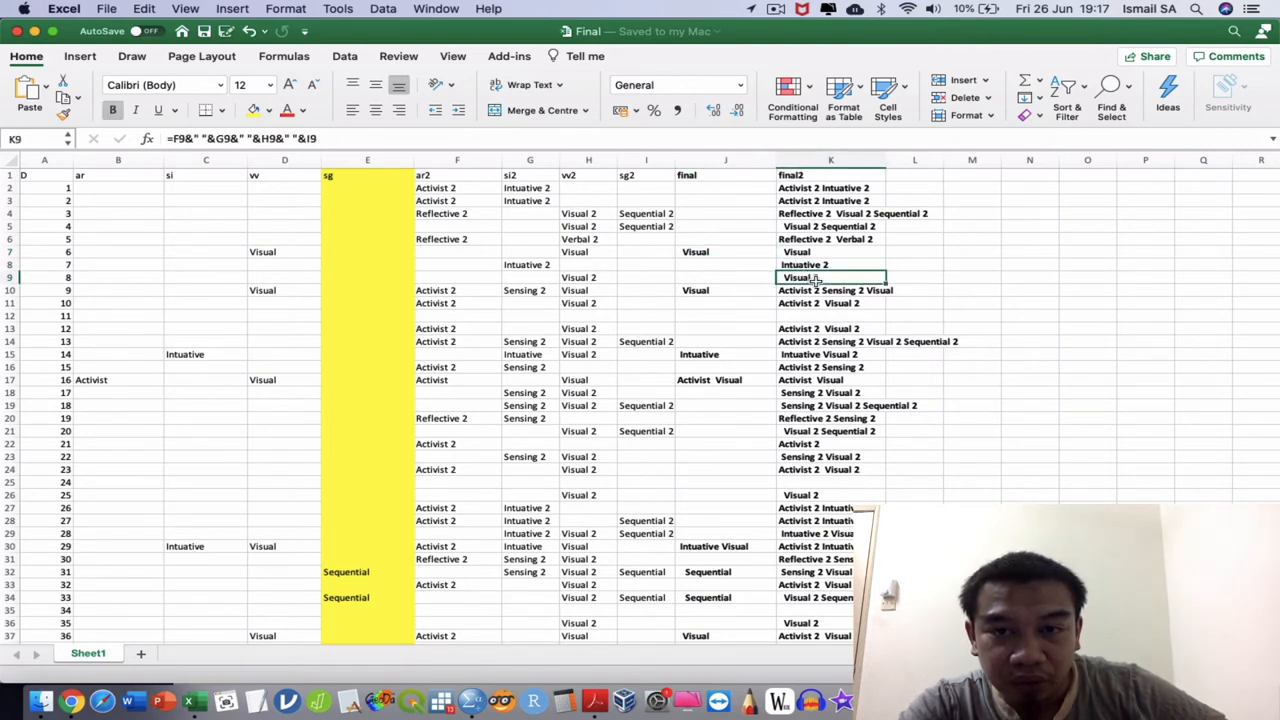
{"action": "left_click", "coordinate": [914, 264]}
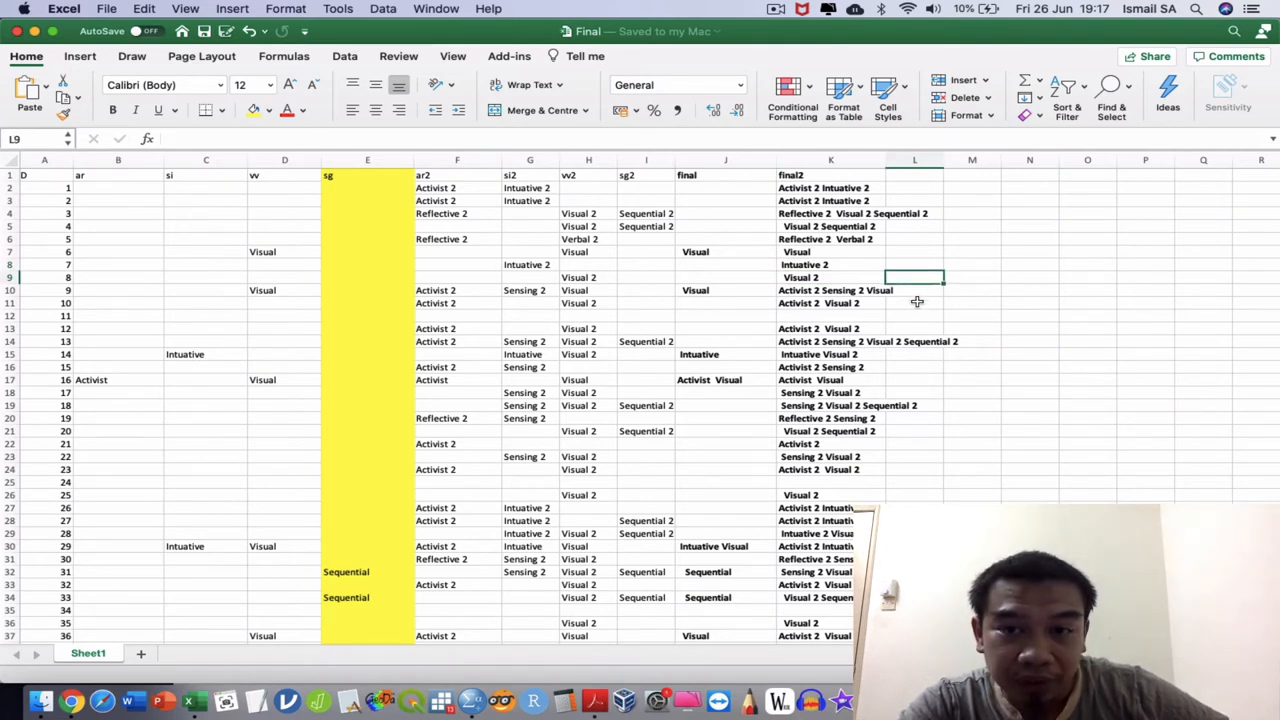
{"action": "left_click", "coordinate": [914, 316]}
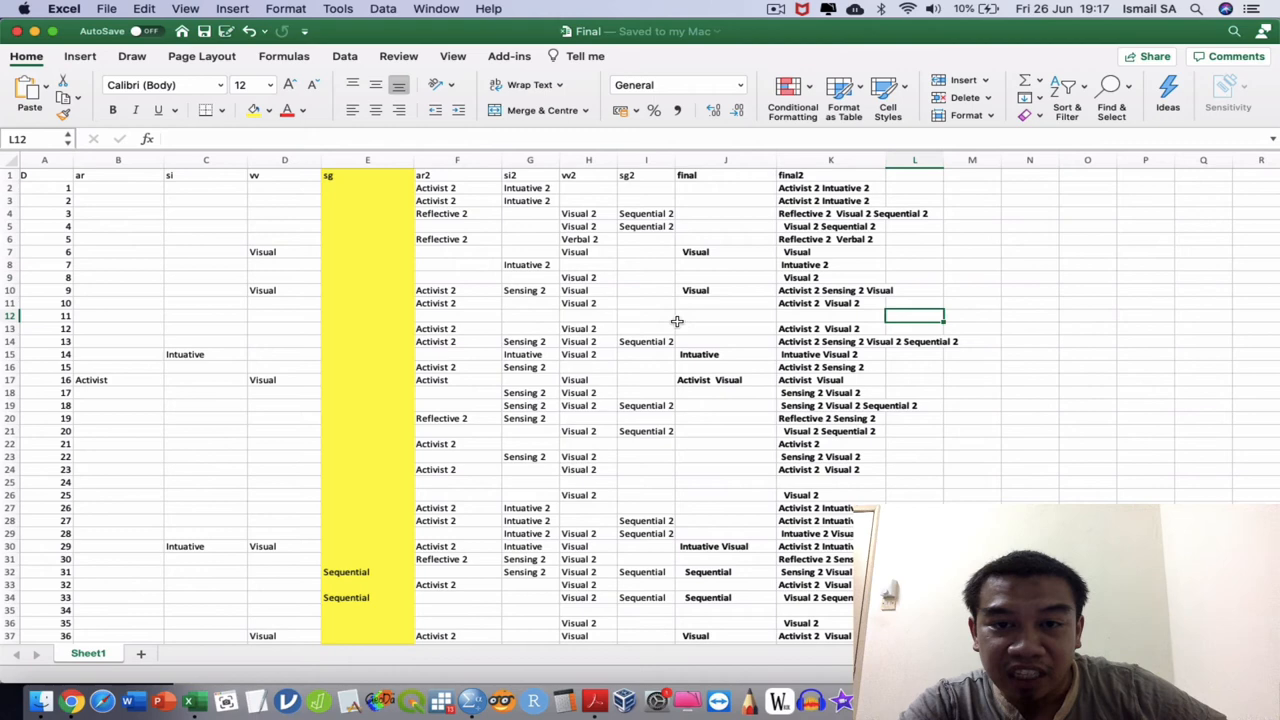
{"action": "mouse_move", "coordinate": [906, 420]}
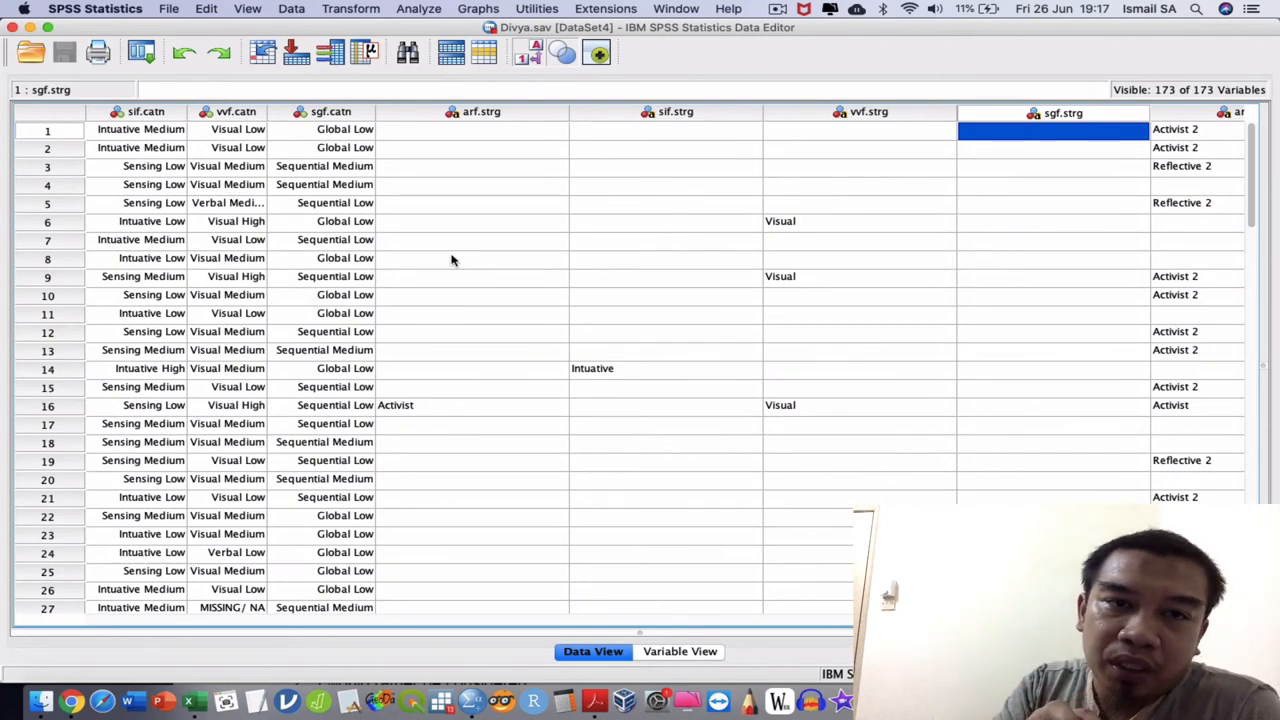
Scan the SPSS data grid sideways, then bring the ILS questionnaire PDF to the front.
{"action": "scroll", "scroll_direction": "right", "scroll_amount": 3}
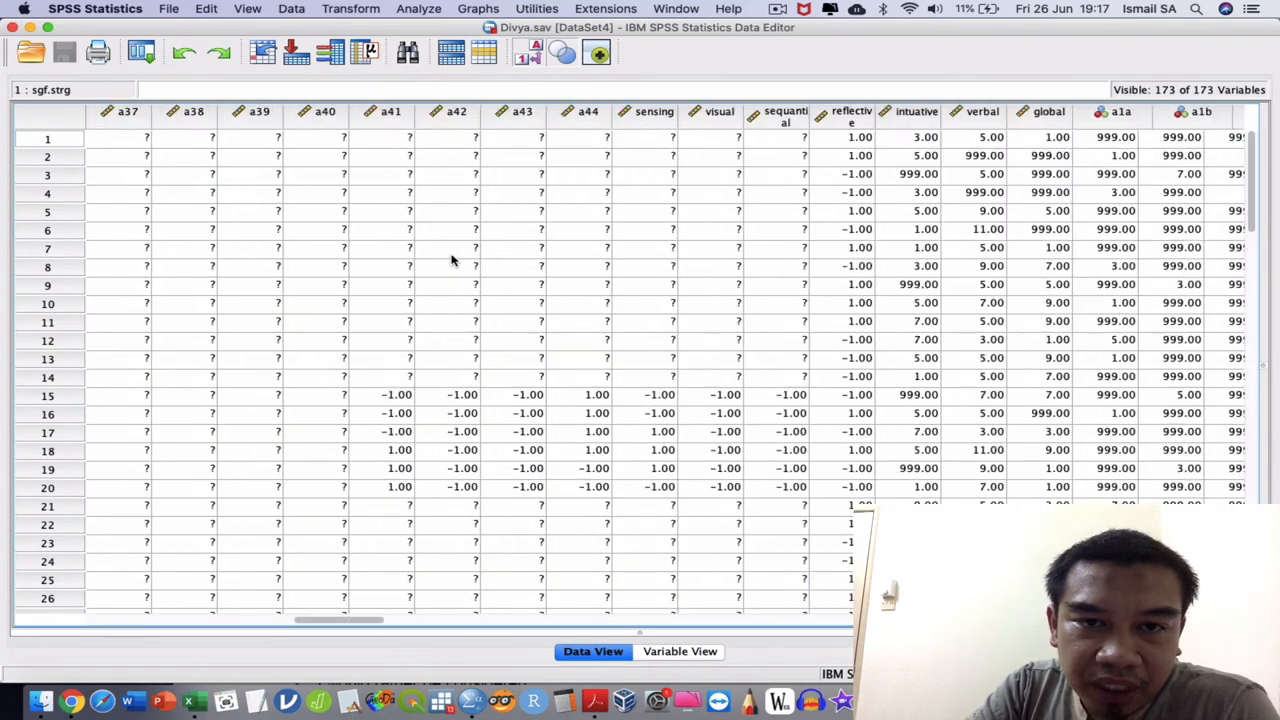
{"action": "scroll", "scroll_direction": "left", "scroll_amount": 3}
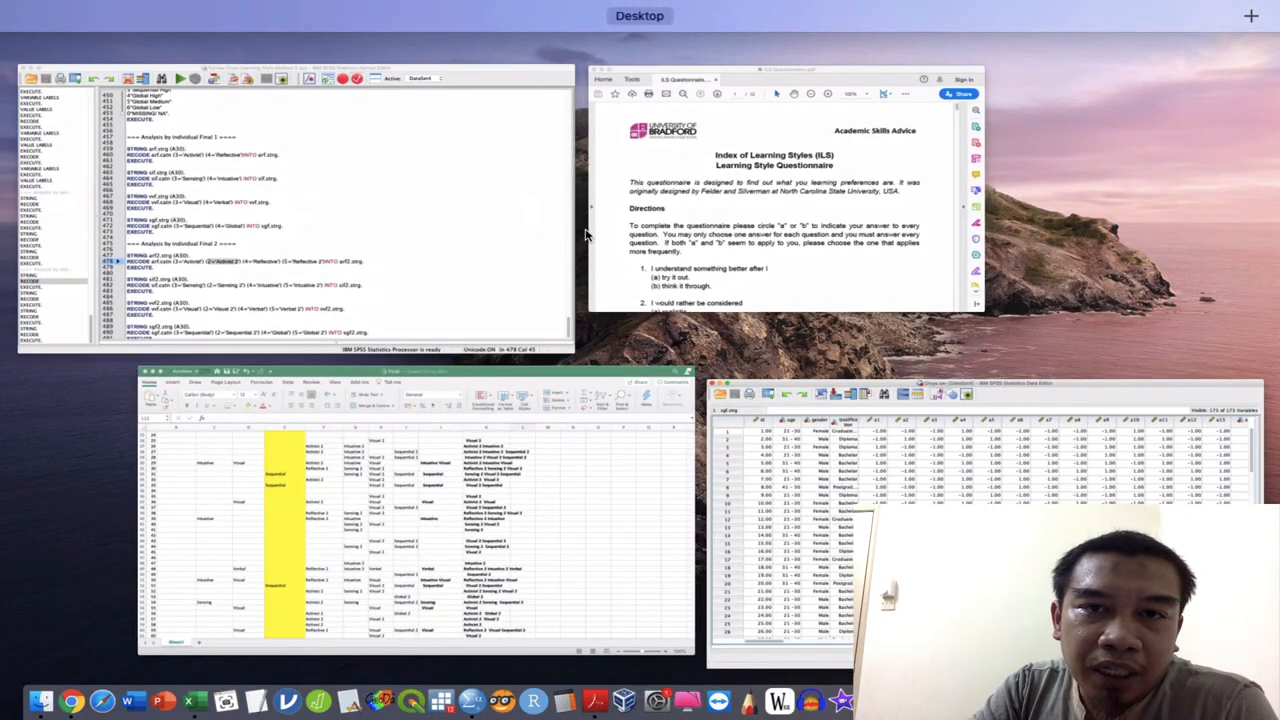
{"action": "left_click", "coordinate": [776, 8]}
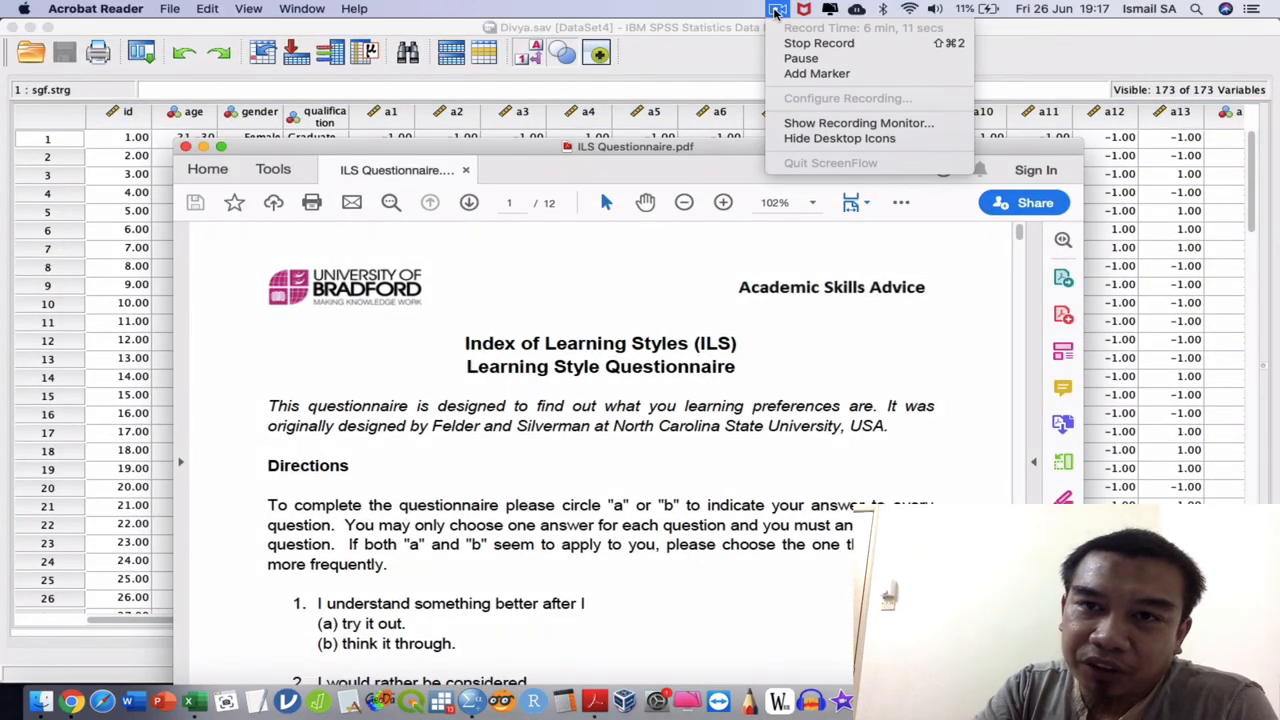